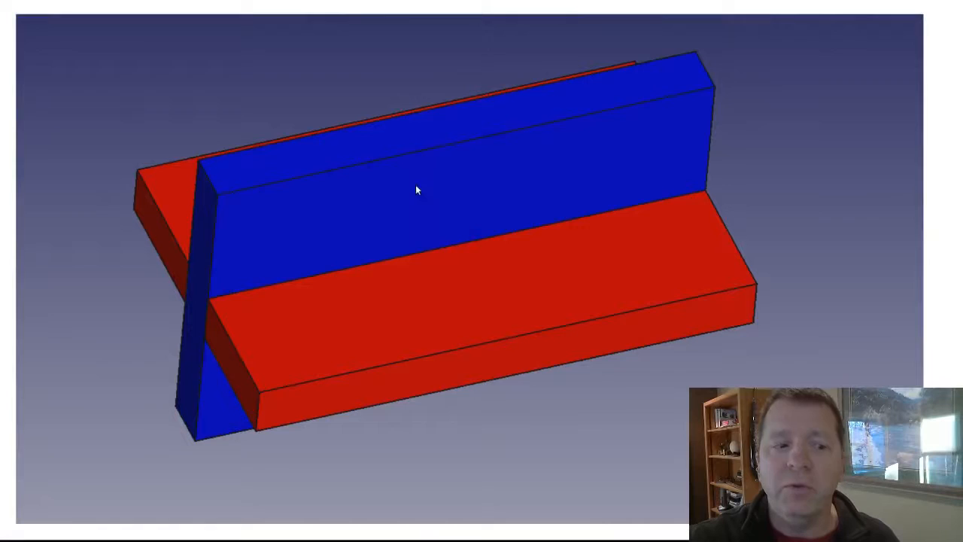
pyautogui.moveTo(556, 267)
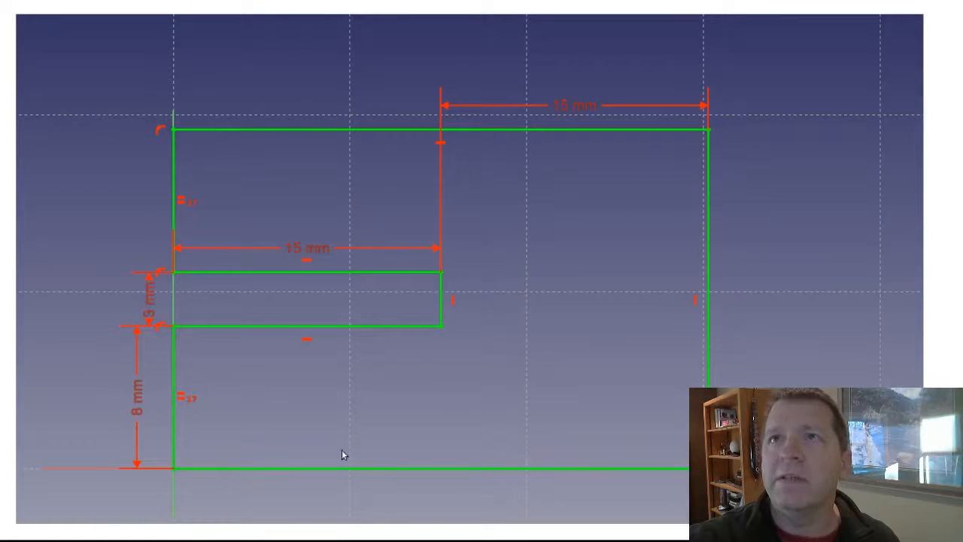
pyautogui.moveTo(151, 312)
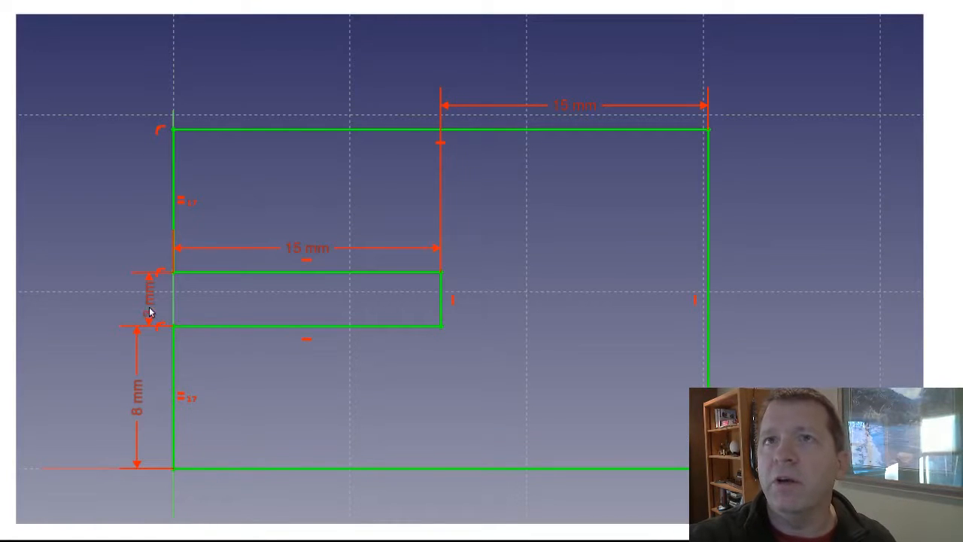
pyautogui.moveTo(243, 348)
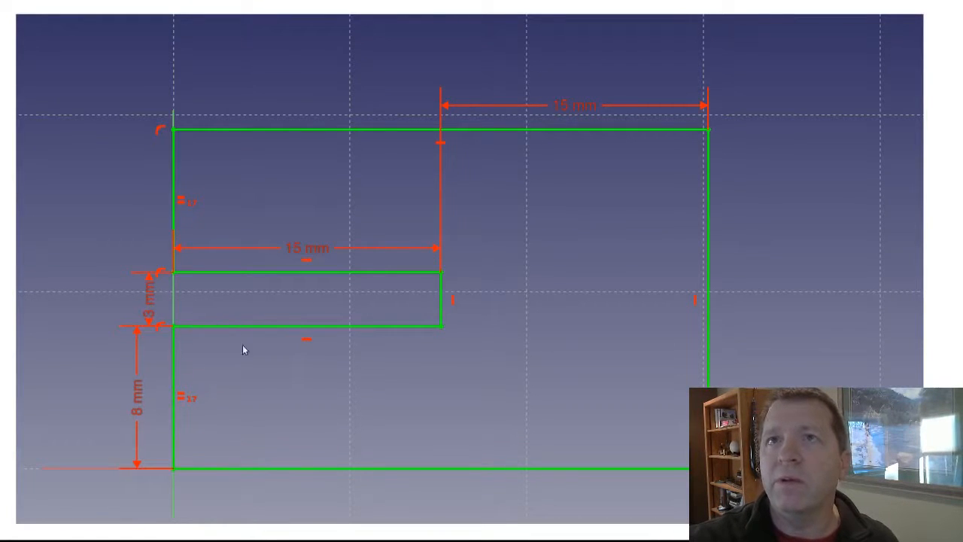
pyautogui.moveTo(377, 197)
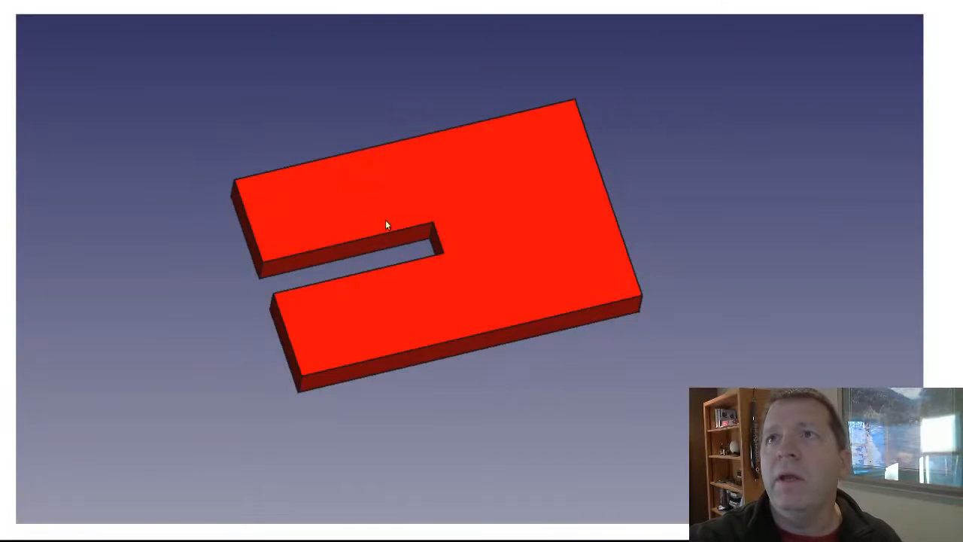
pyautogui.moveTo(700, 186)
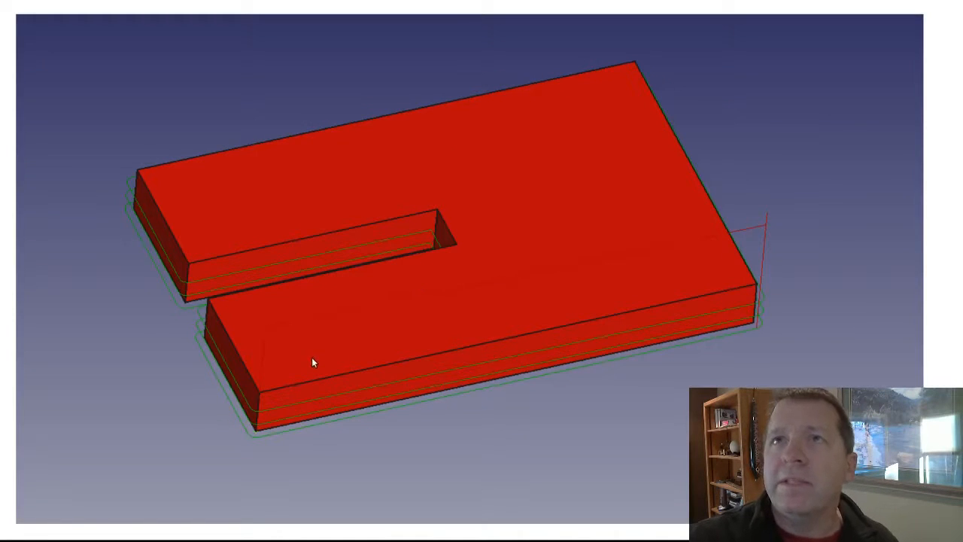
pyautogui.moveTo(304, 253)
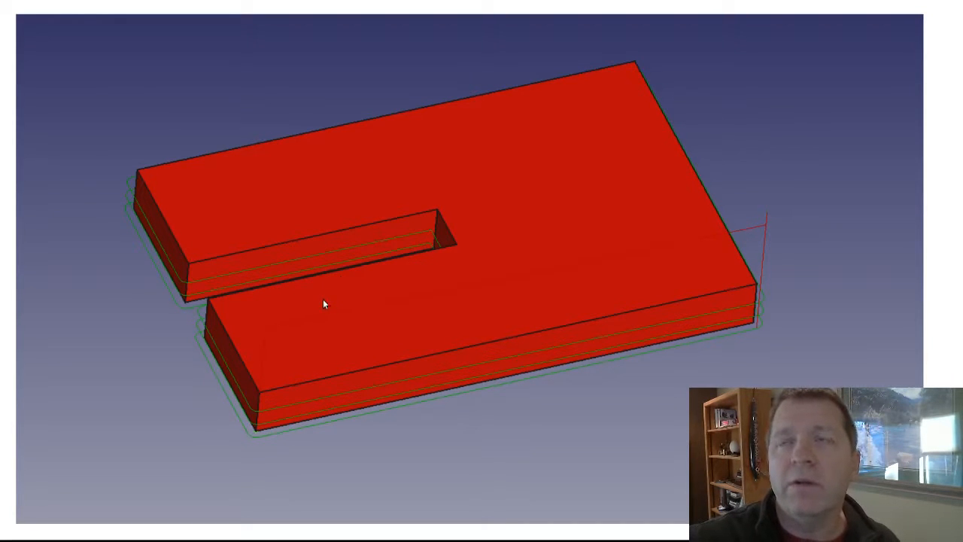
pyautogui.moveTo(400, 282)
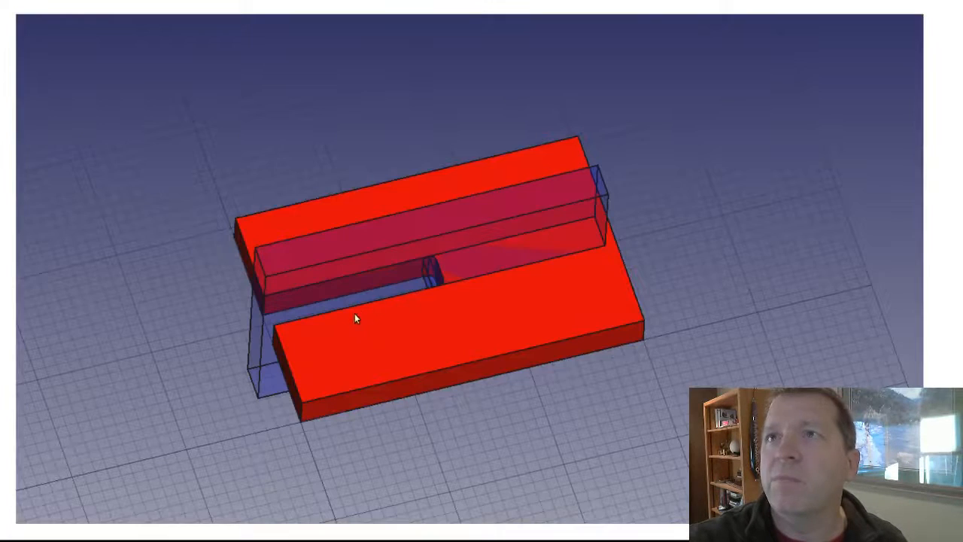
pyautogui.moveTo(443, 277)
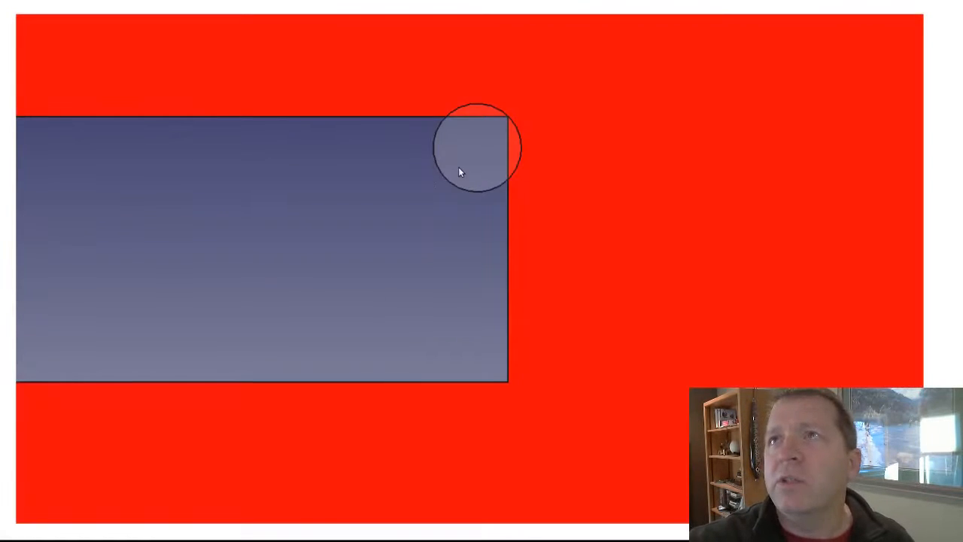
pyautogui.moveTo(480, 148)
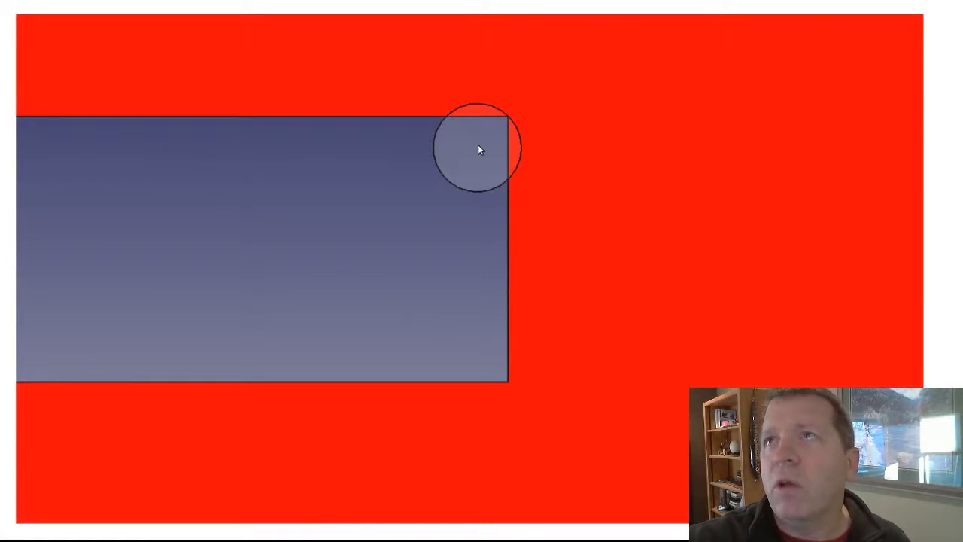
pyautogui.moveTo(506, 126)
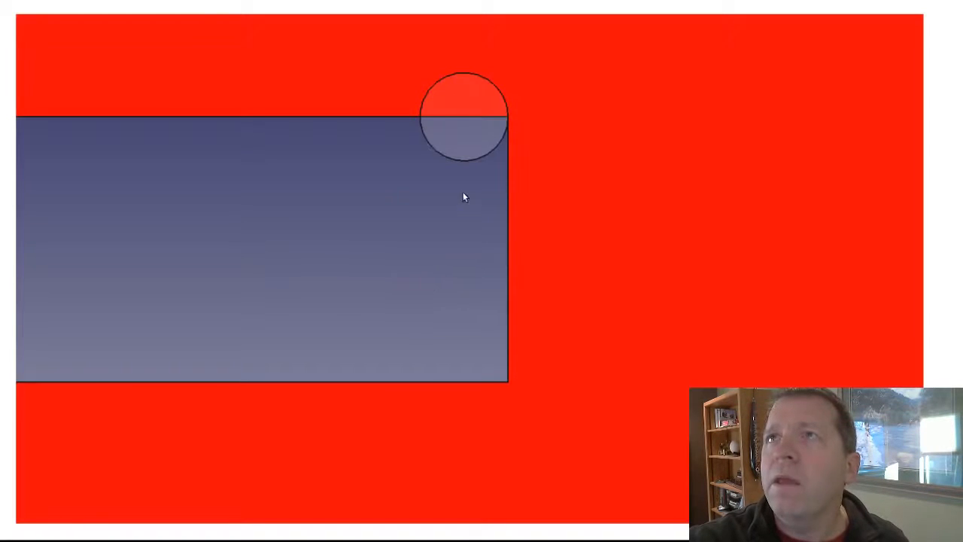
pyautogui.moveTo(472, 47)
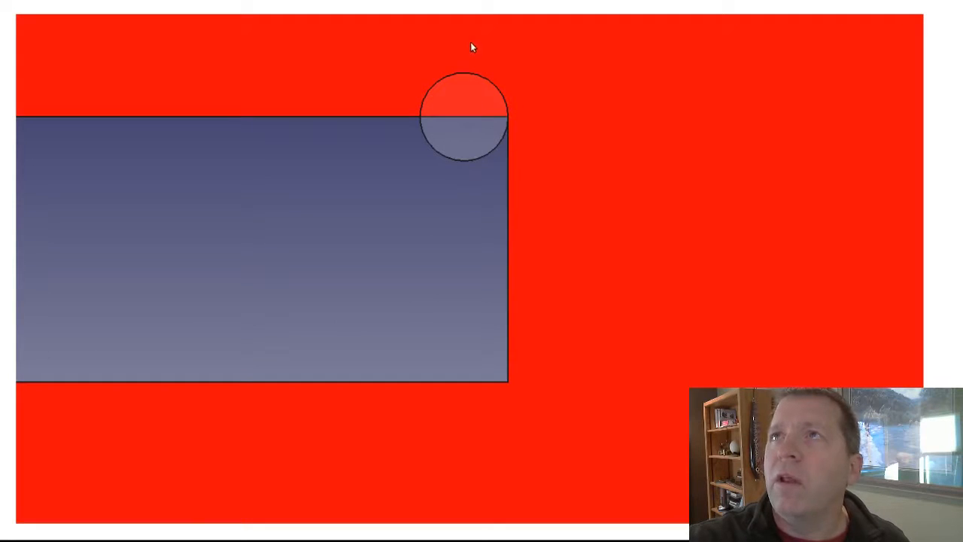
pyautogui.moveTo(476, 83)
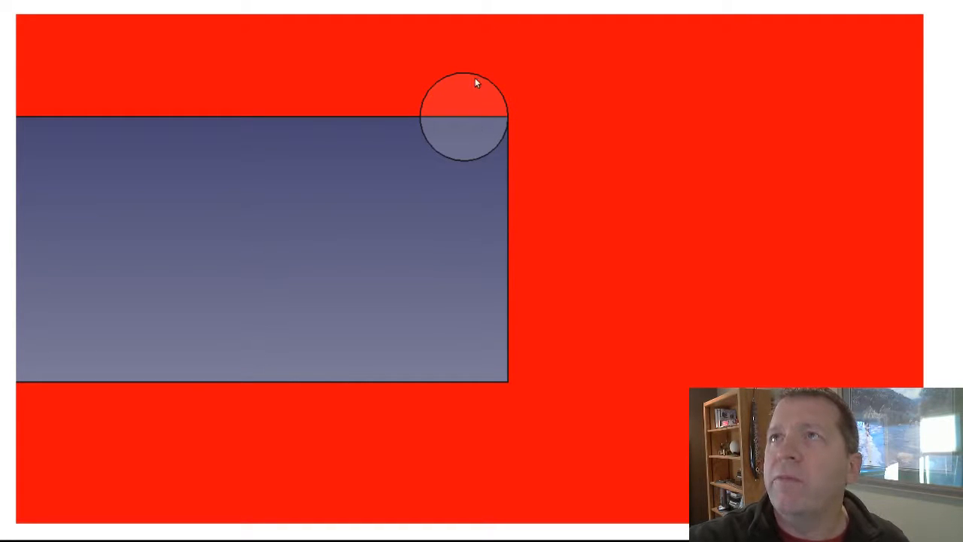
pyautogui.moveTo(471, 274)
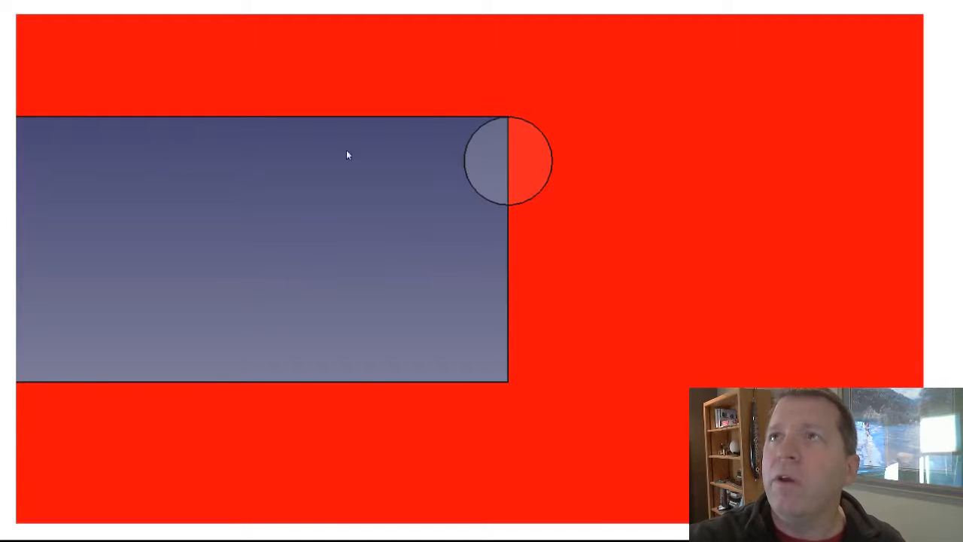
pyautogui.moveTo(397, 220)
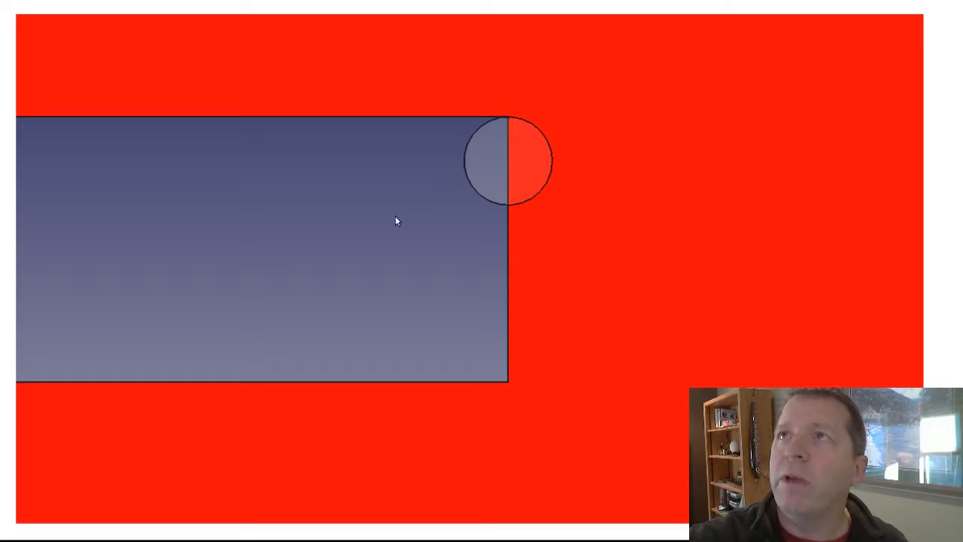
pyautogui.moveTo(271, 139)
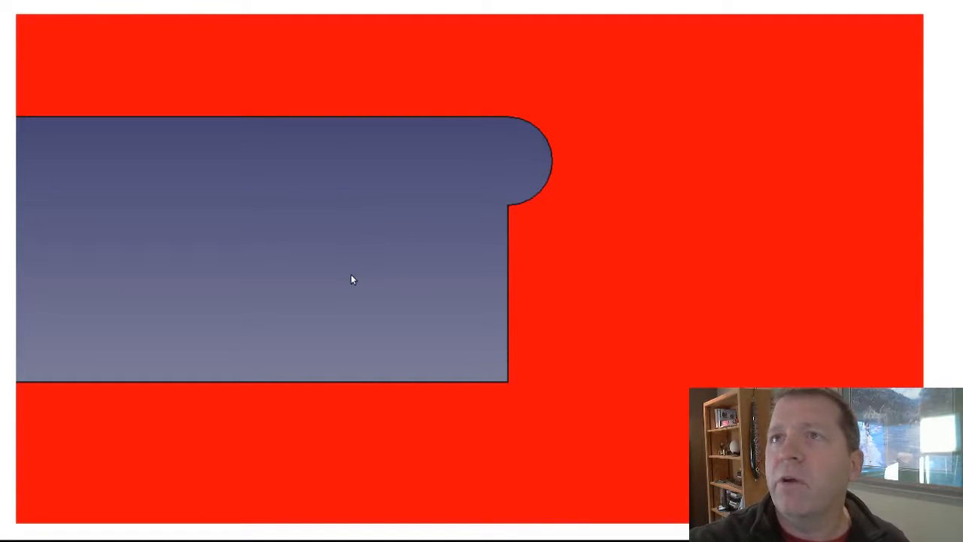
pyautogui.moveTo(399, 286)
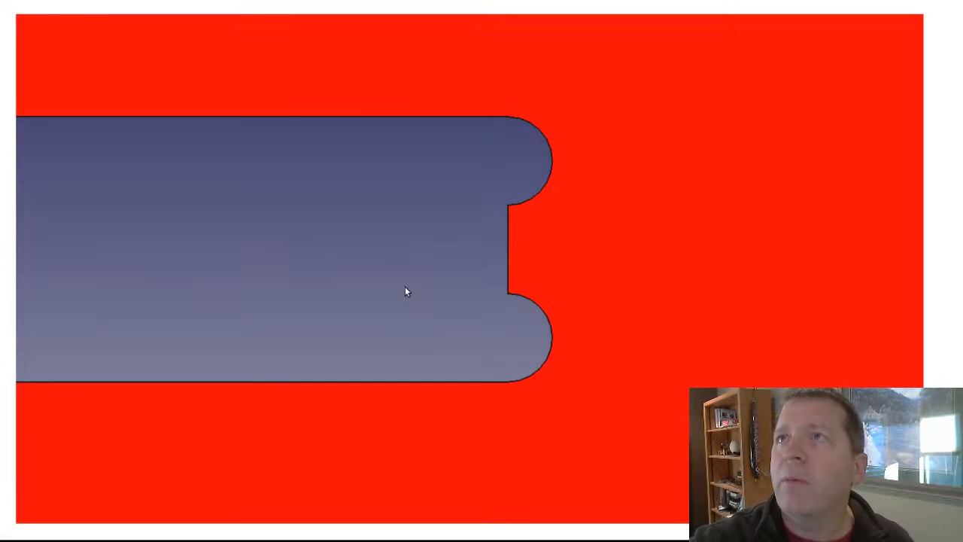
pyautogui.moveTo(441, 299)
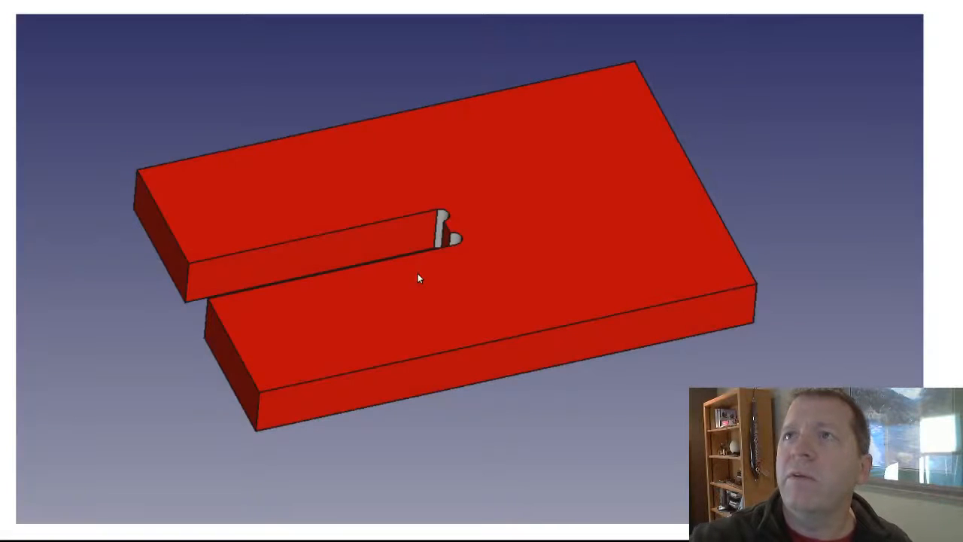
pyautogui.moveTo(442, 241)
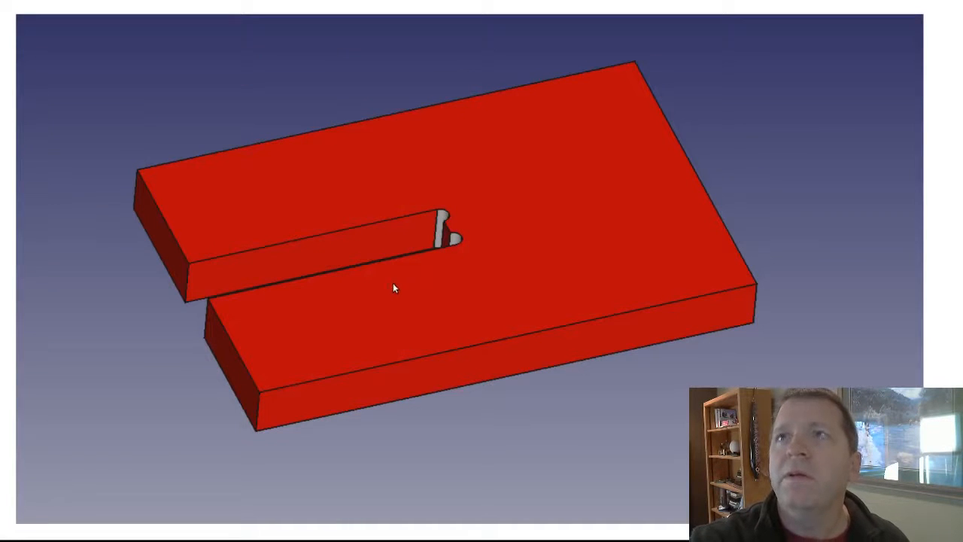
pyautogui.moveTo(423, 294)
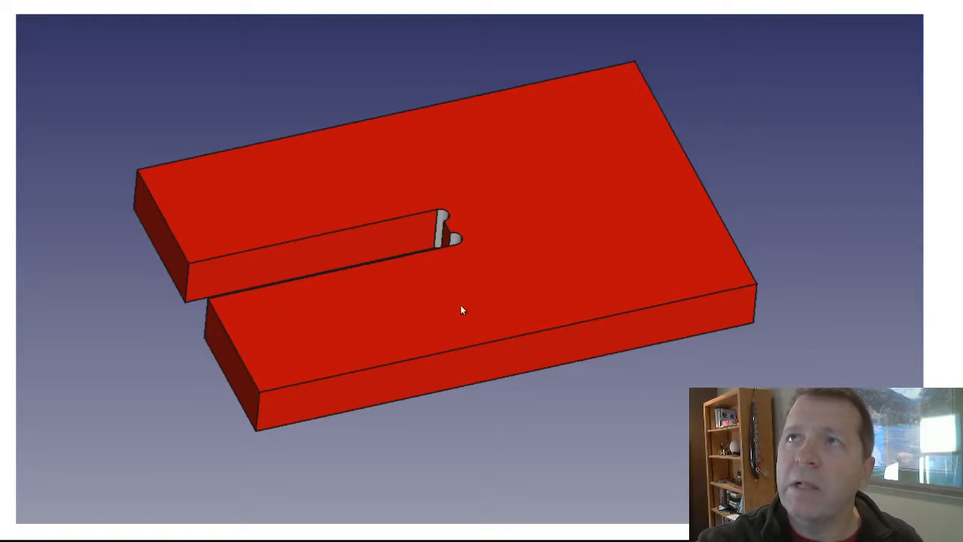
pyautogui.moveTo(452, 222)
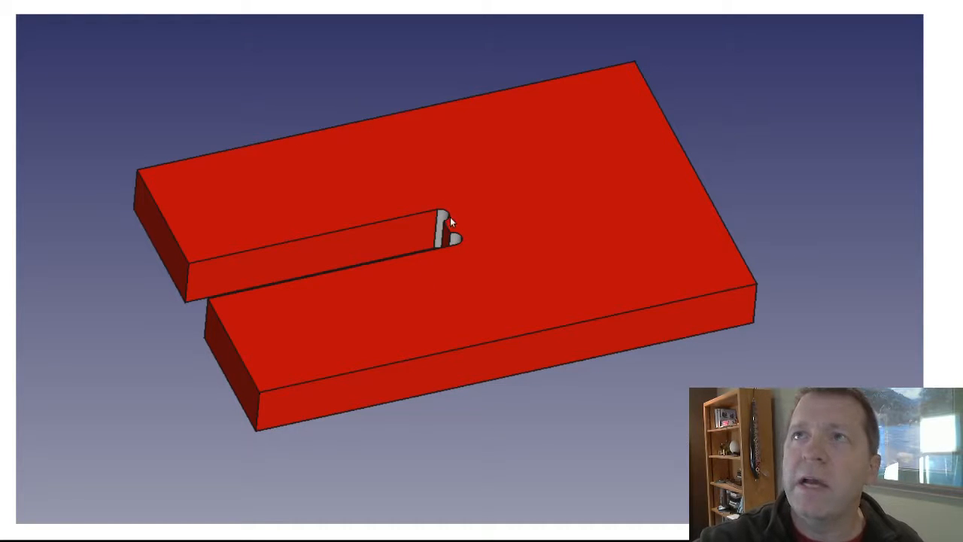
pyautogui.moveTo(442, 220)
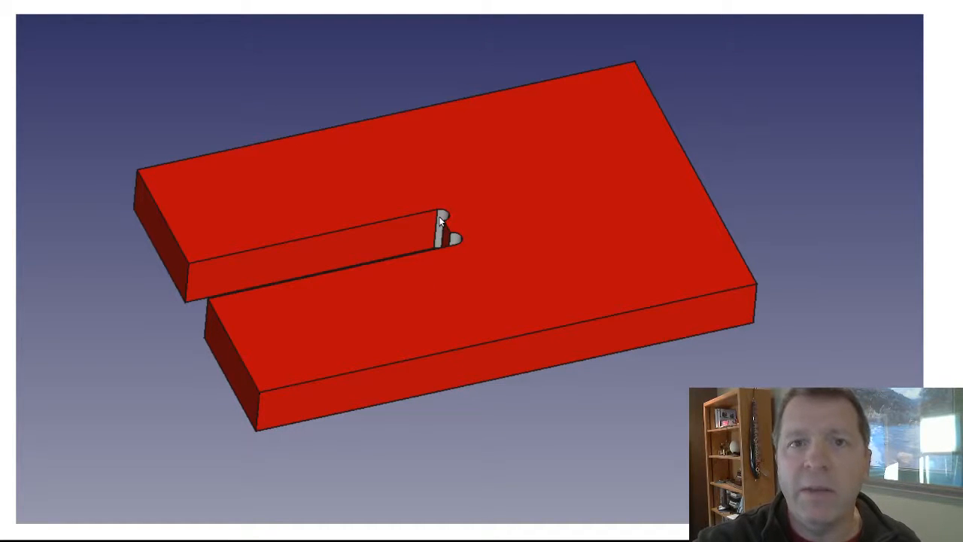
pyautogui.moveTo(432, 277)
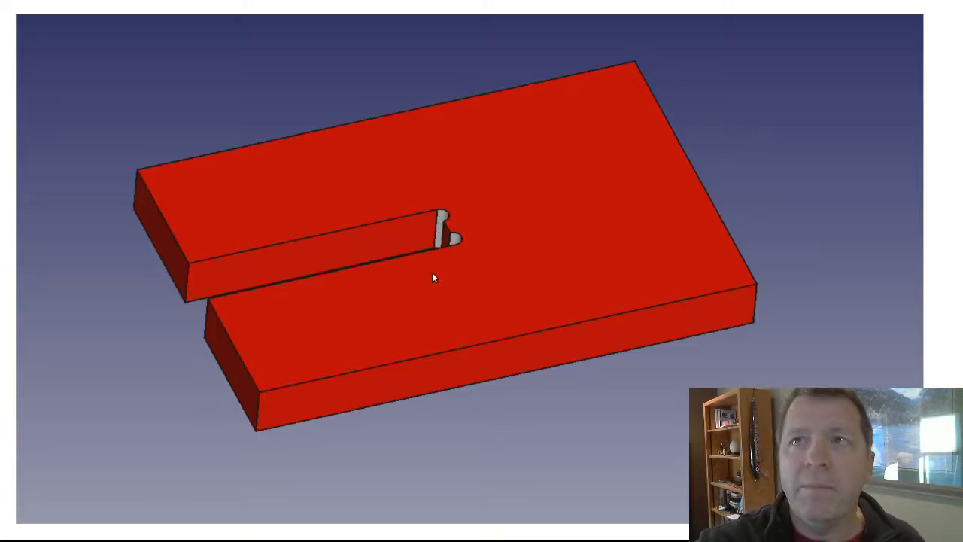
pyautogui.moveTo(421, 292)
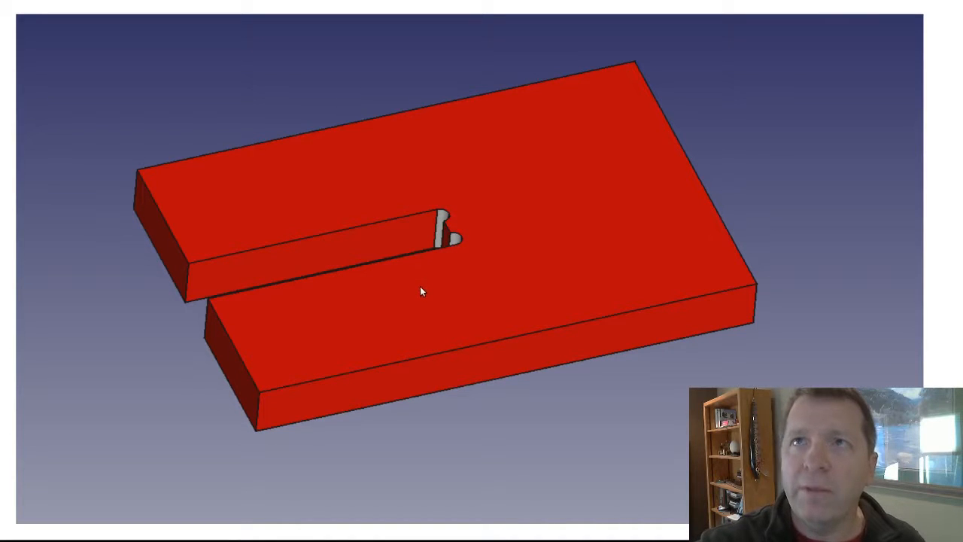
pyautogui.moveTo(418, 292)
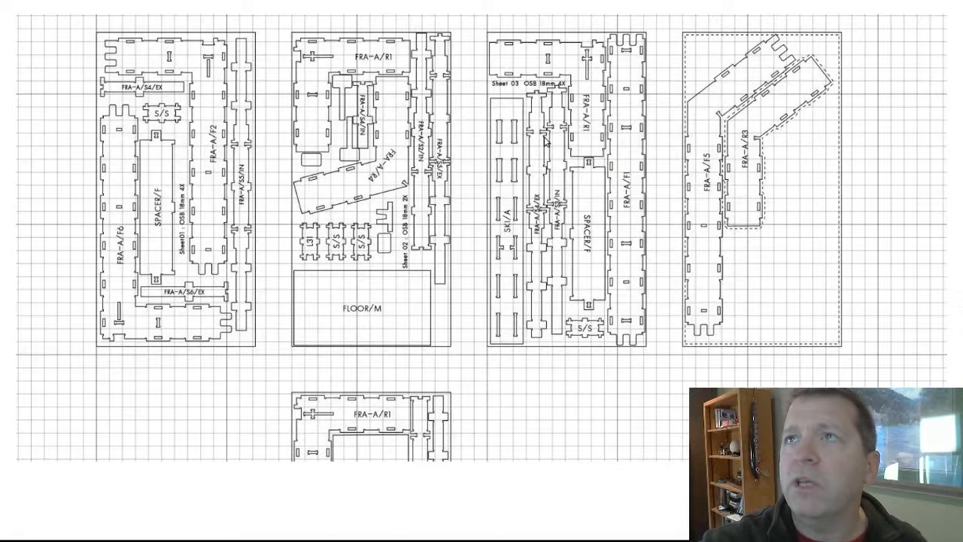
pyautogui.moveTo(128, 307)
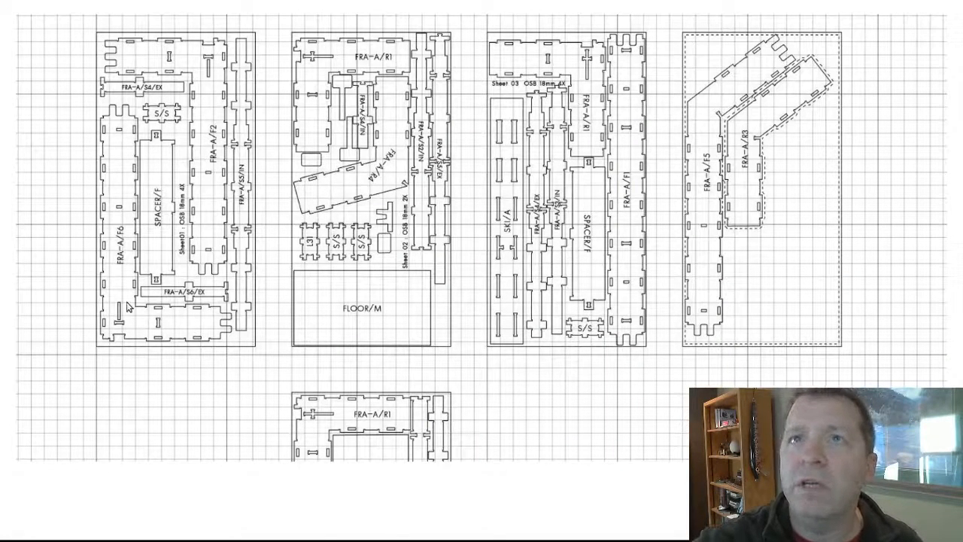
pyautogui.moveTo(160, 312)
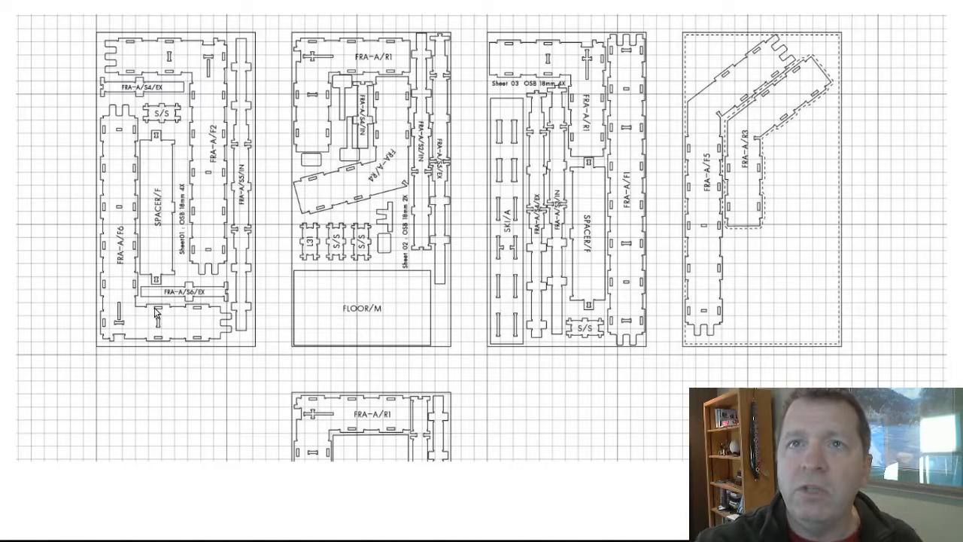
pyautogui.moveTo(158, 313)
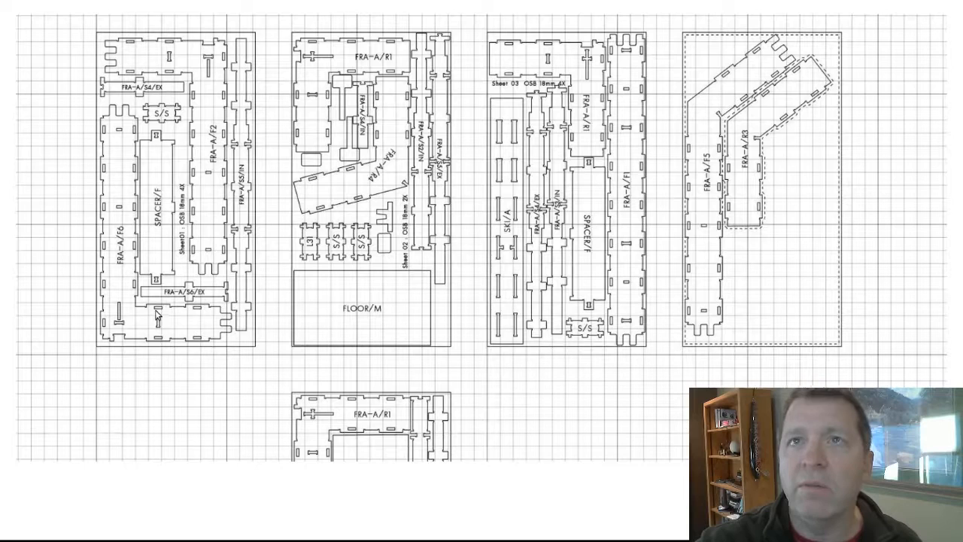
pyautogui.moveTo(188, 316)
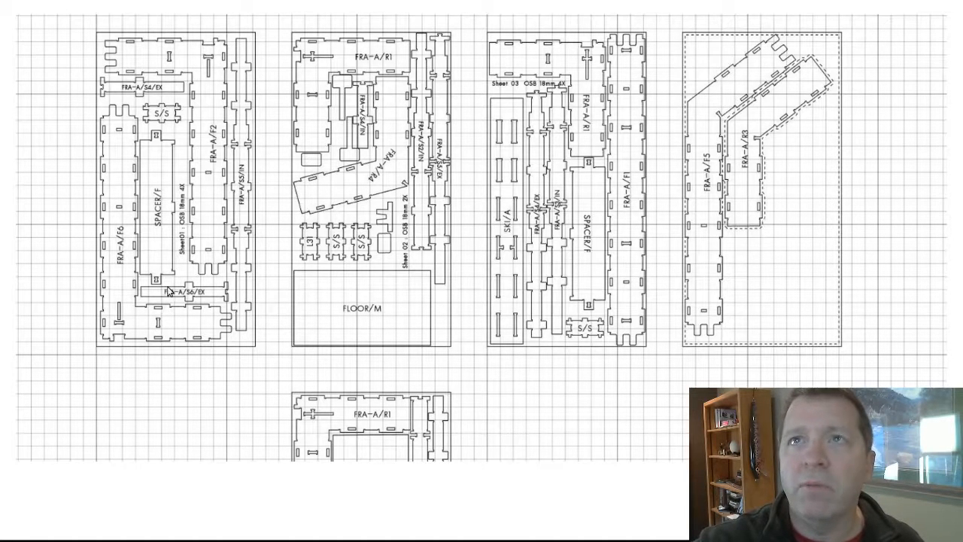
pyautogui.moveTo(209, 286)
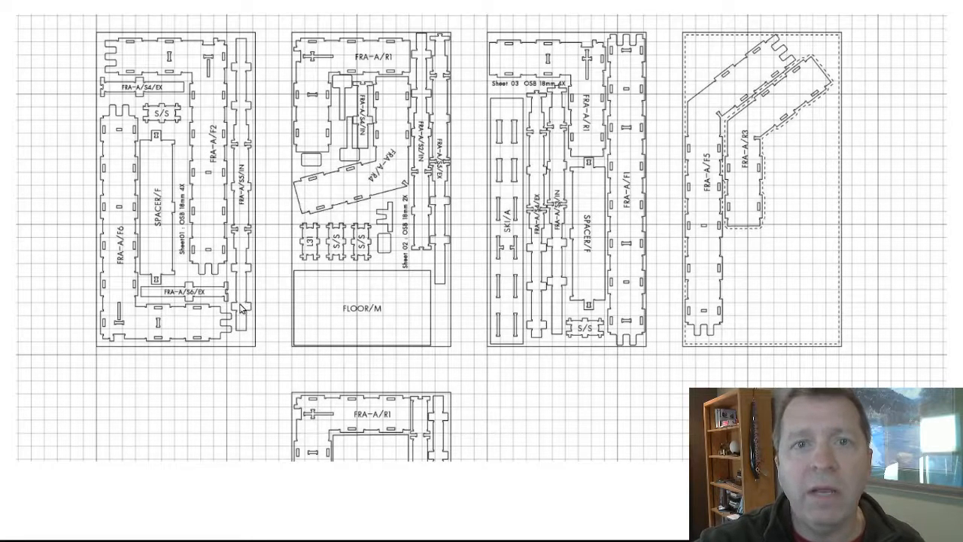
pyautogui.moveTo(219, 309)
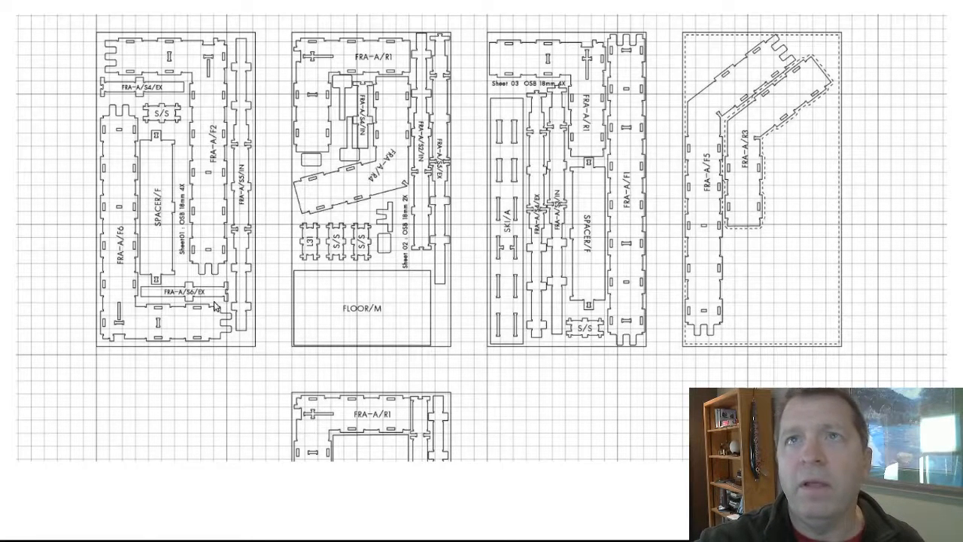
pyautogui.moveTo(166, 305)
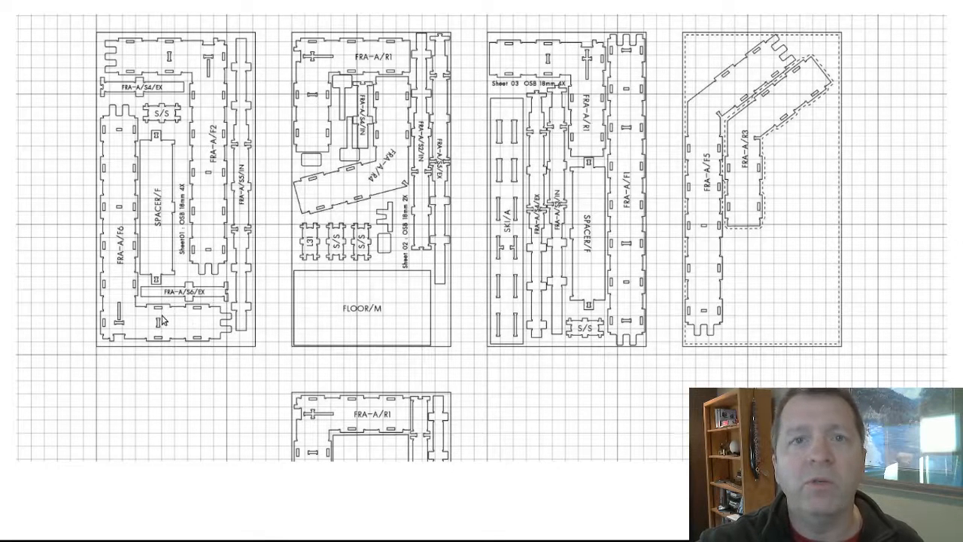
pyautogui.moveTo(198, 315)
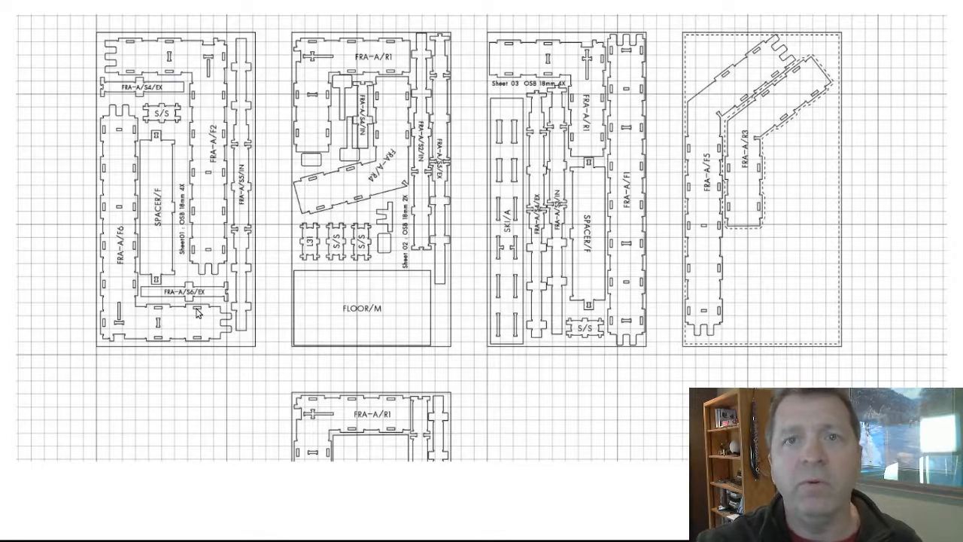
pyautogui.moveTo(201, 322)
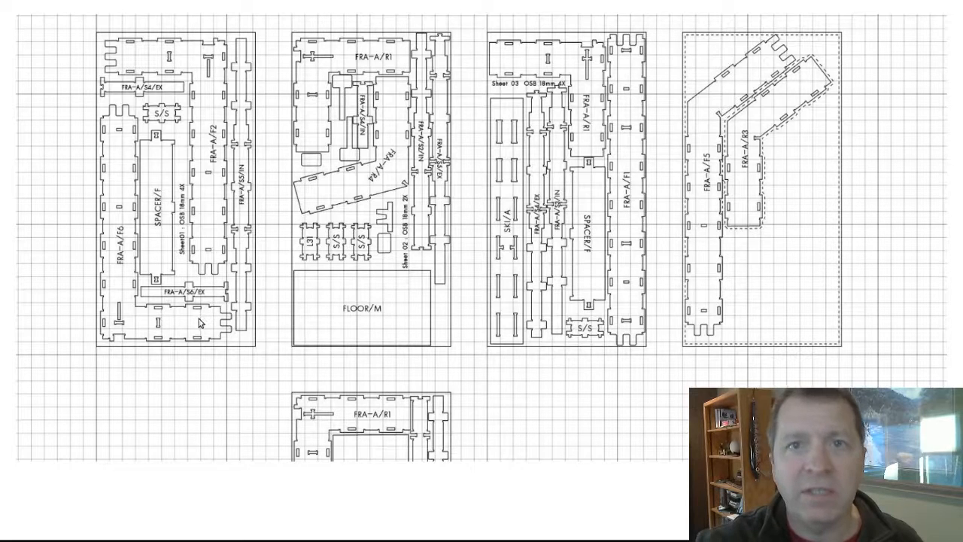
pyautogui.moveTo(248, 327)
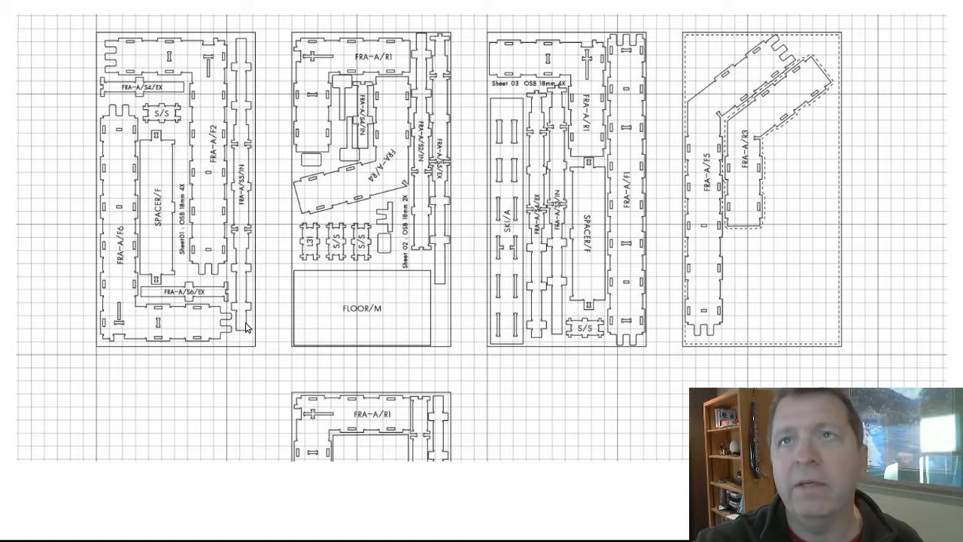
pyautogui.moveTo(224, 339)
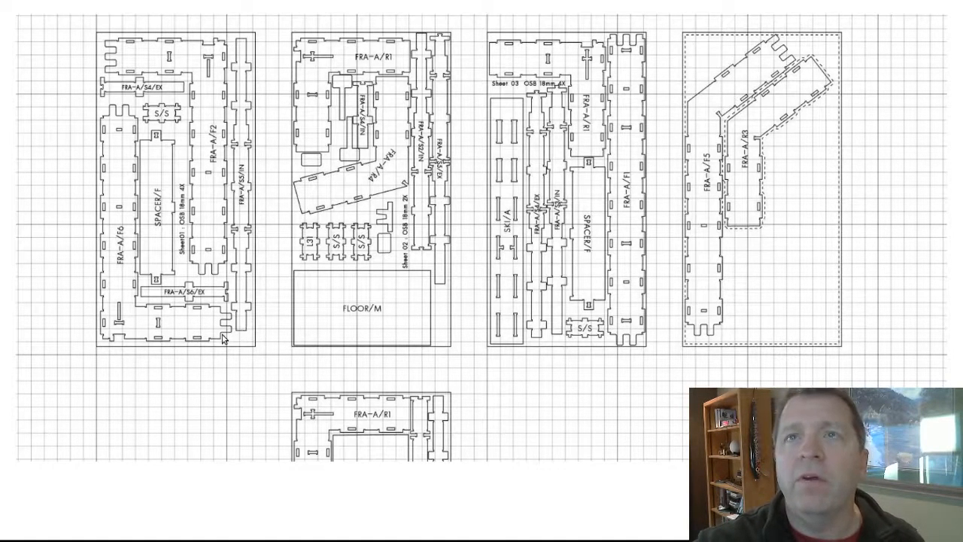
pyautogui.moveTo(211, 338)
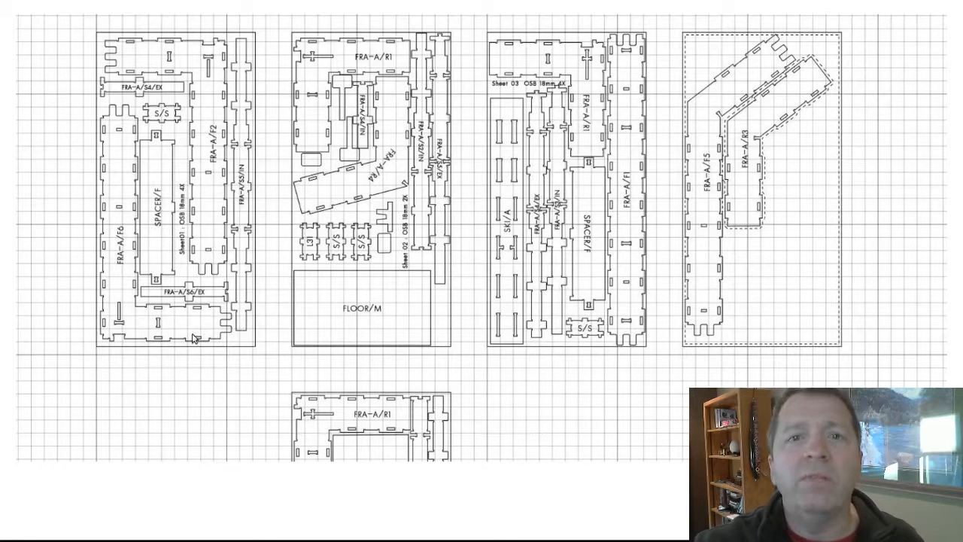
pyautogui.moveTo(230, 340)
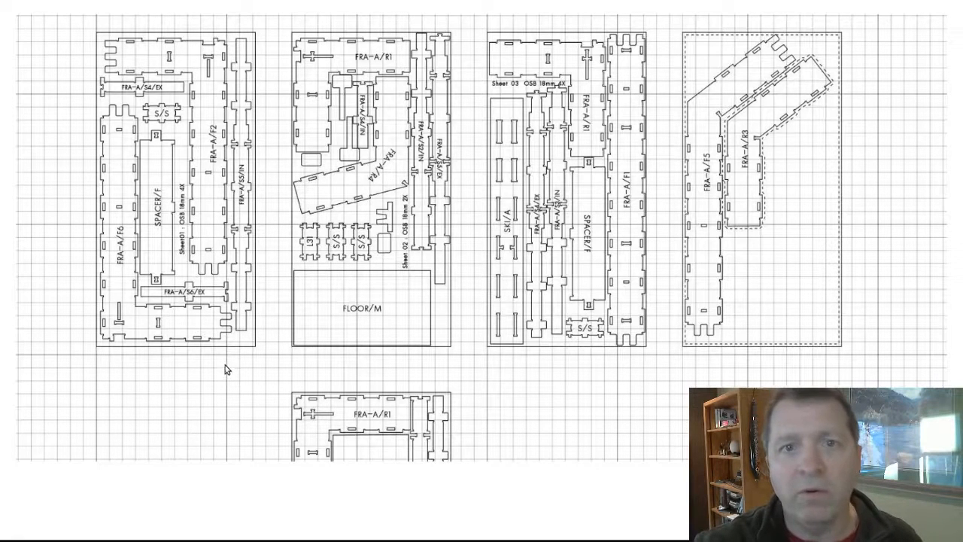
pyautogui.moveTo(178, 441)
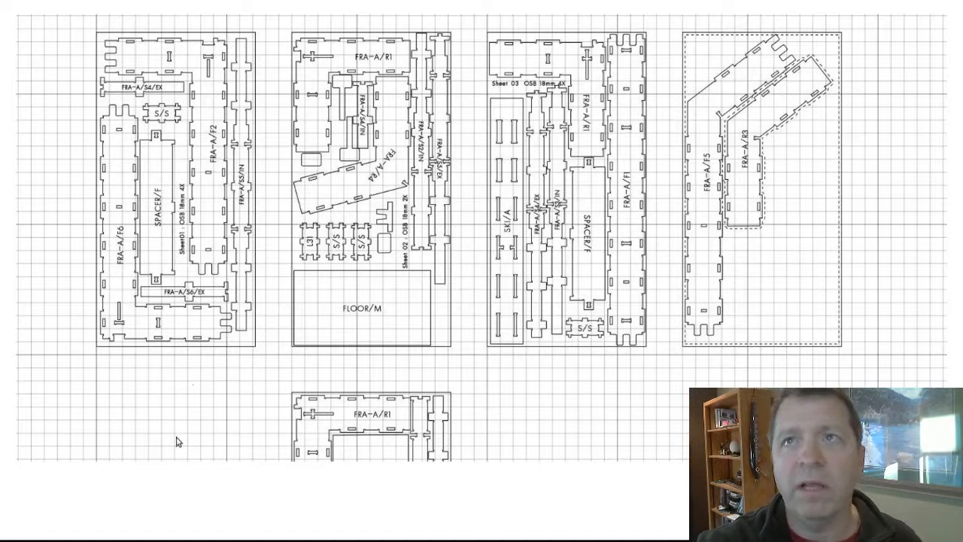
pyautogui.moveTo(446, 369)
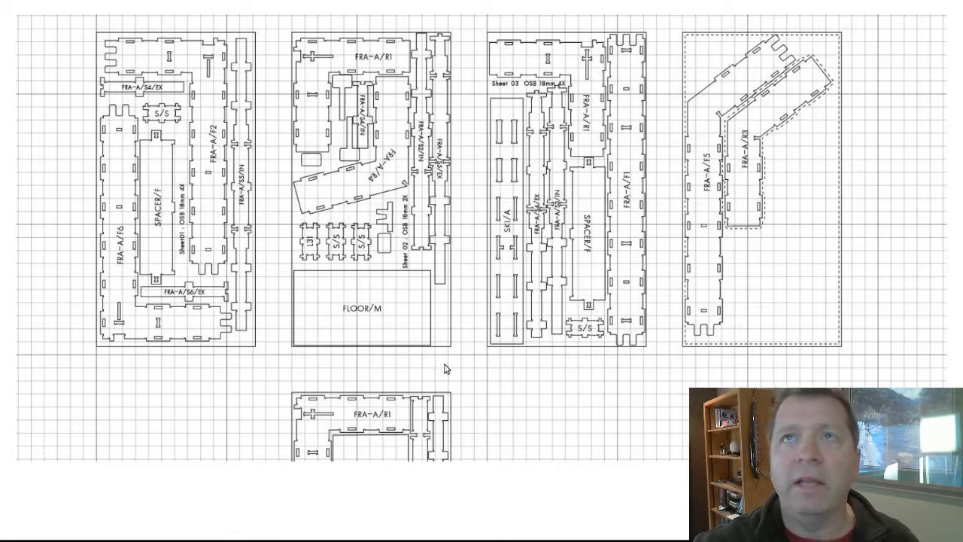
pyautogui.moveTo(425, 306)
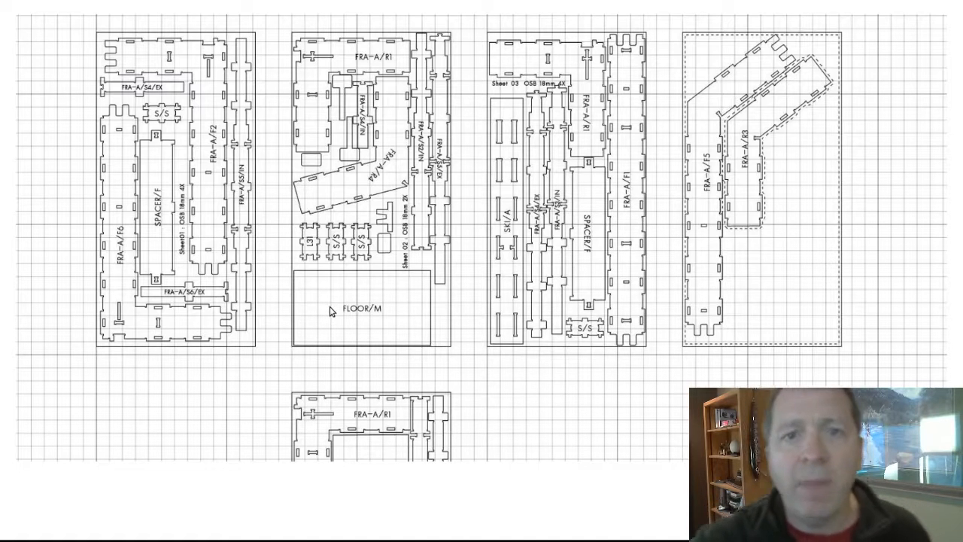
pyautogui.moveTo(365, 293)
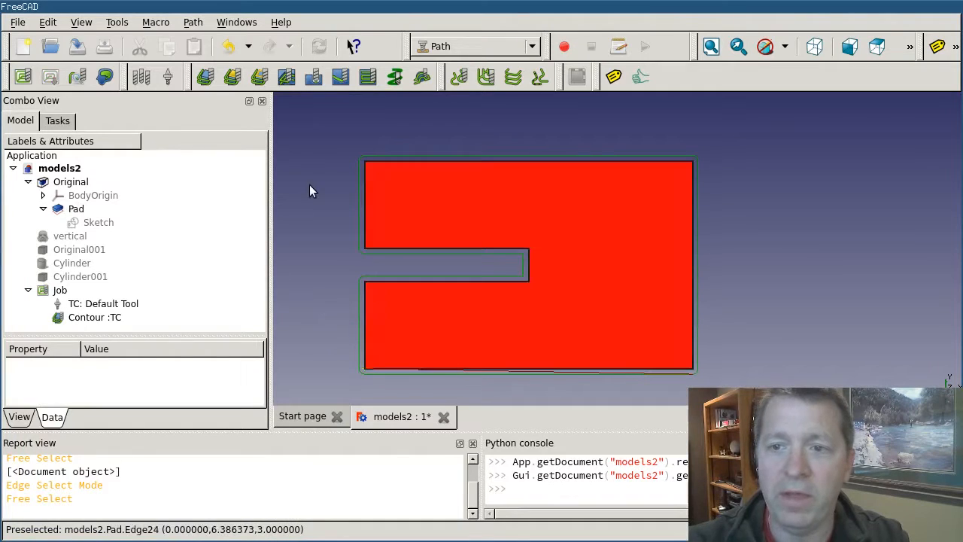
pyautogui.moveTo(292, 335)
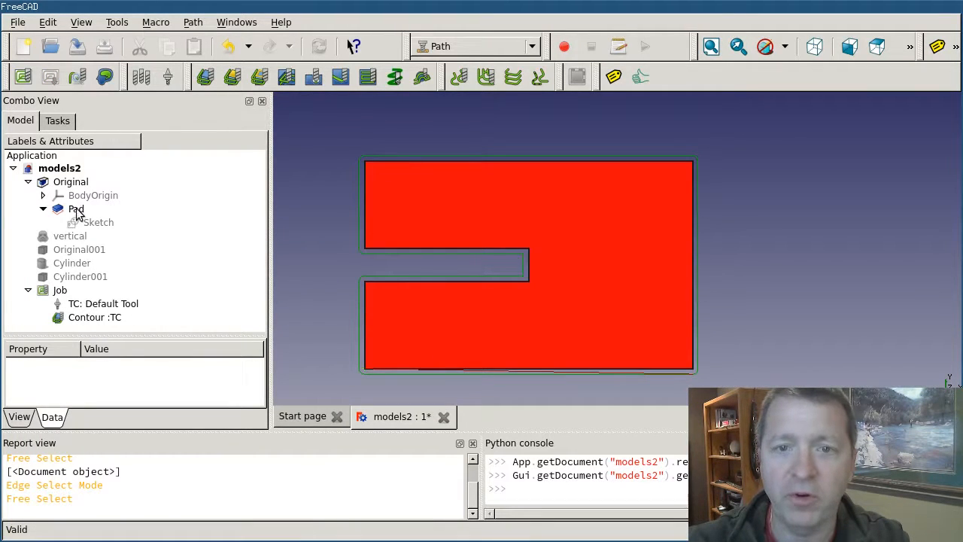
# Hide the Pad solid and select the Contour operation for a dress-up
pyautogui.click(76, 208)
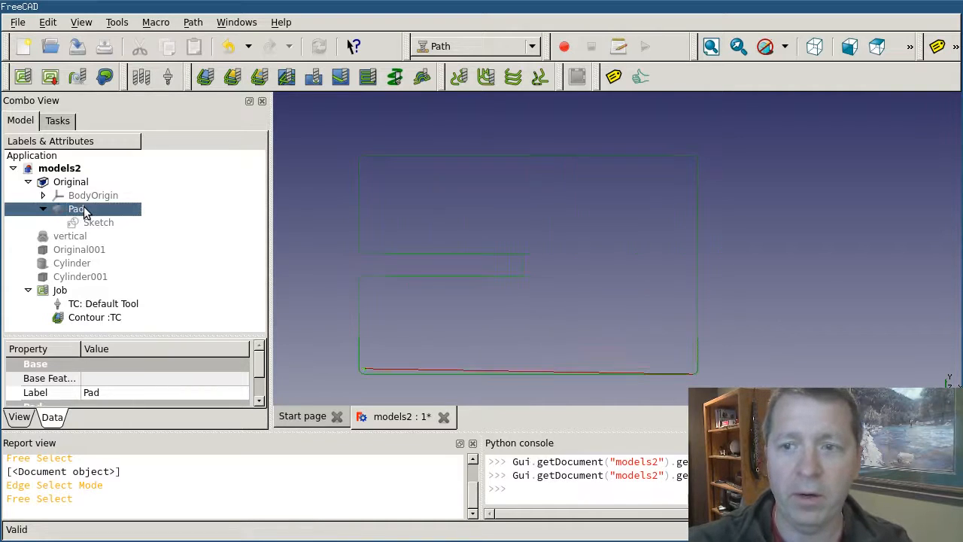
pyautogui.moveTo(425, 328)
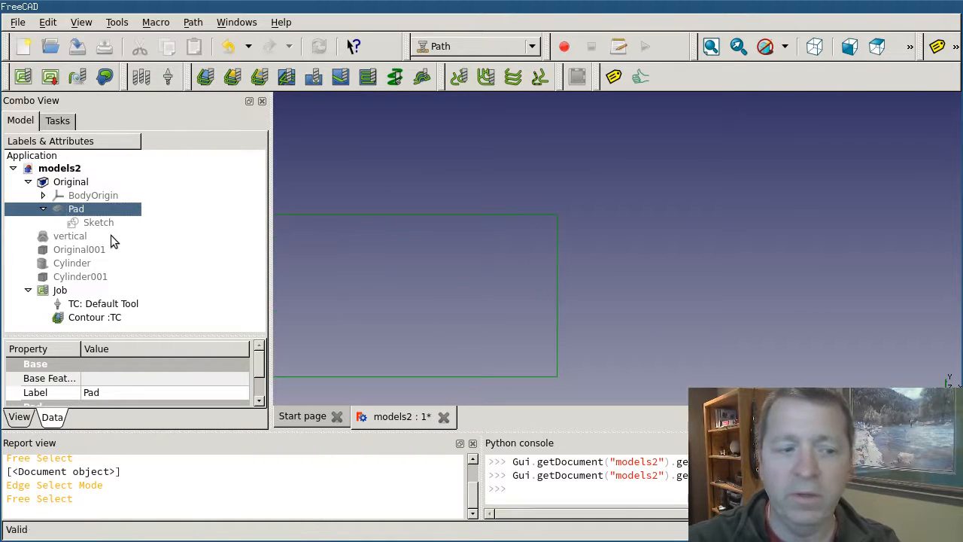
pyautogui.moveTo(117, 297)
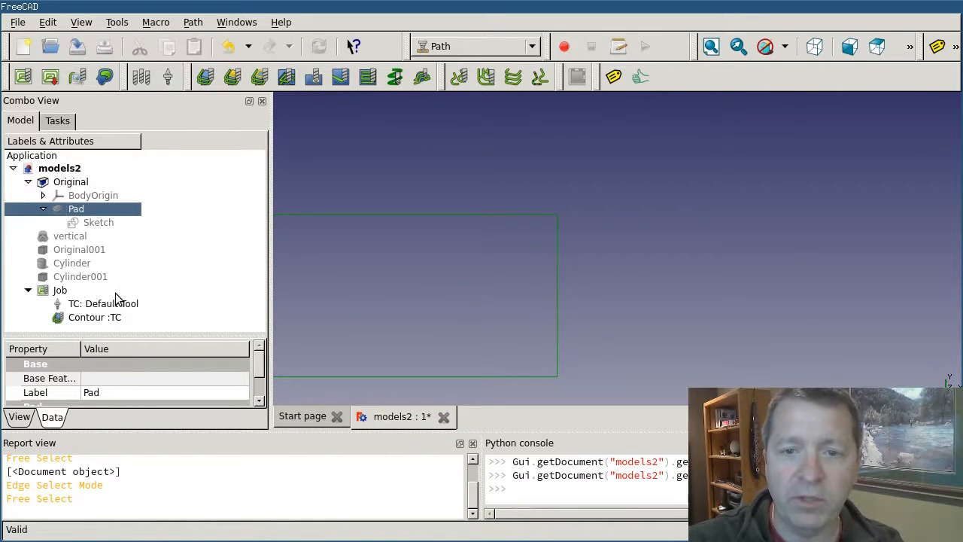
pyautogui.moveTo(83, 310)
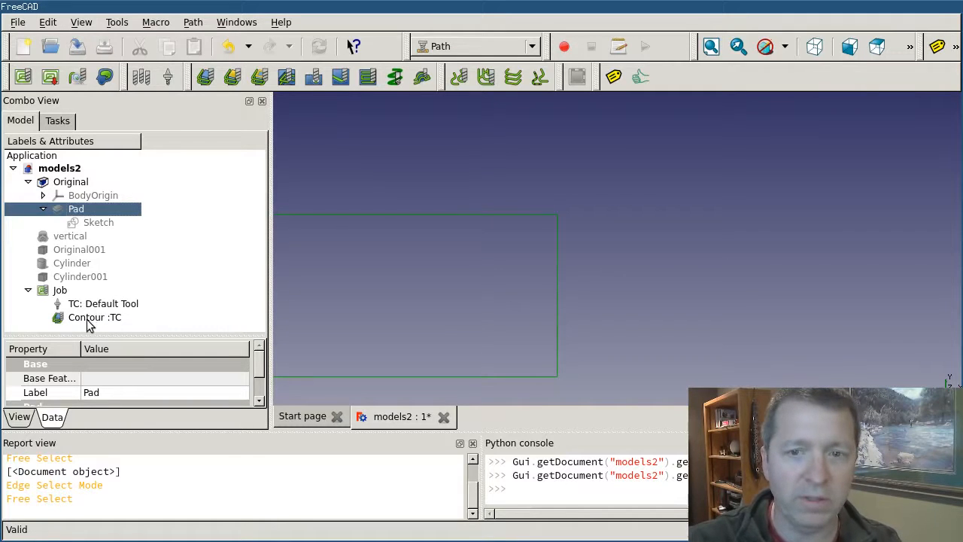
pyautogui.click(94, 317)
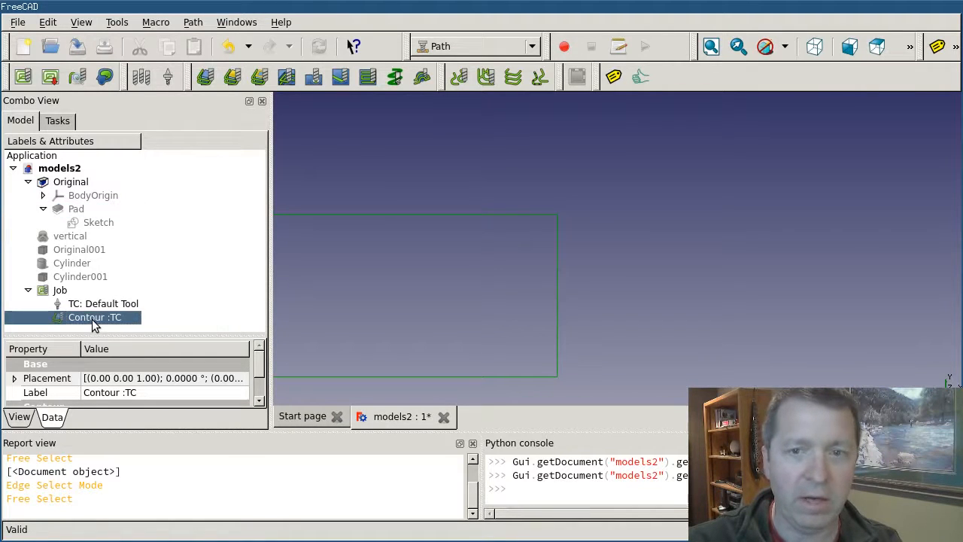
pyautogui.click(193, 22)
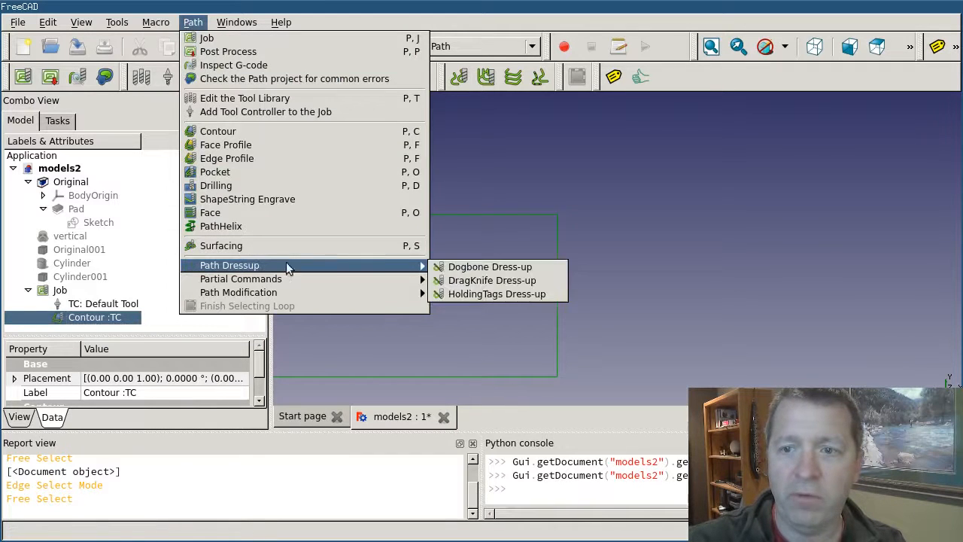
pyautogui.moveTo(490, 266)
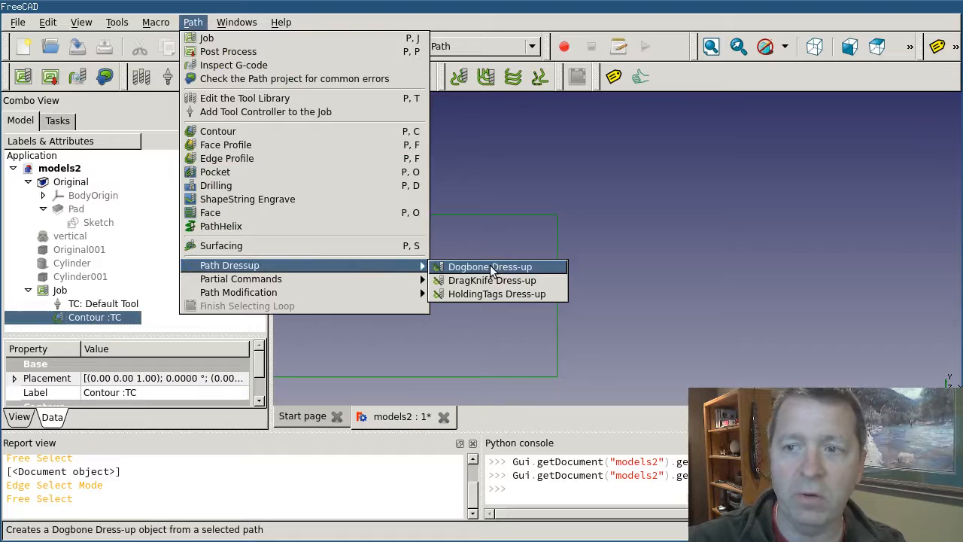
pyautogui.click(489, 266)
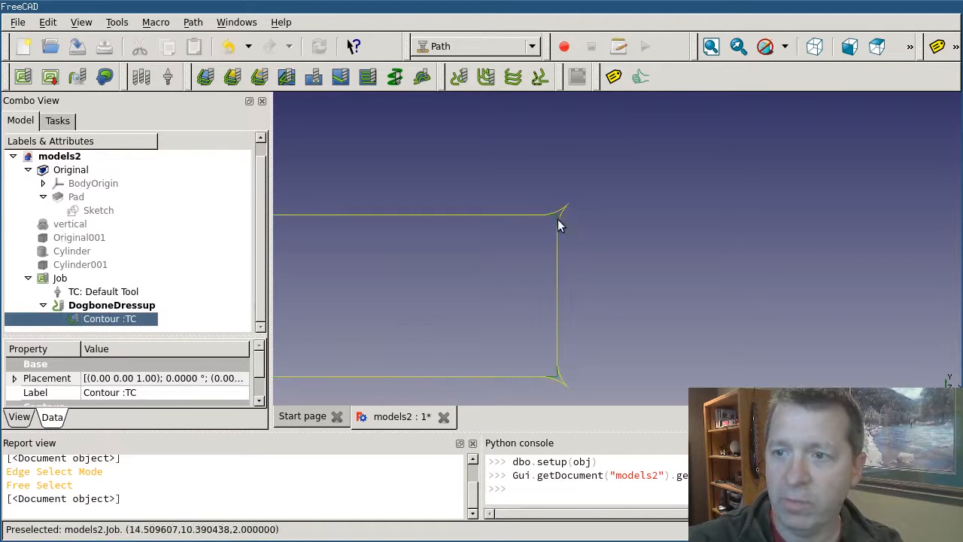
pyautogui.moveTo(557, 222)
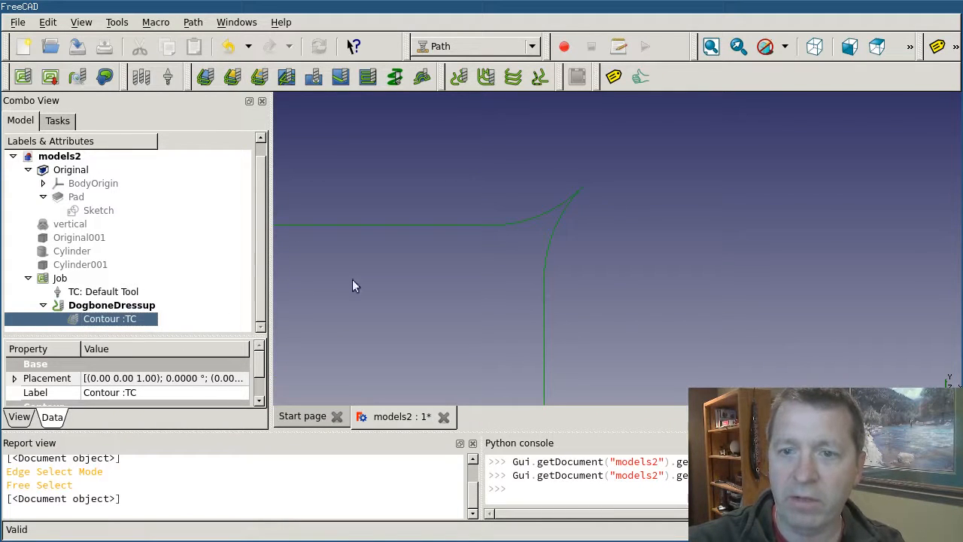
pyautogui.moveTo(474, 337)
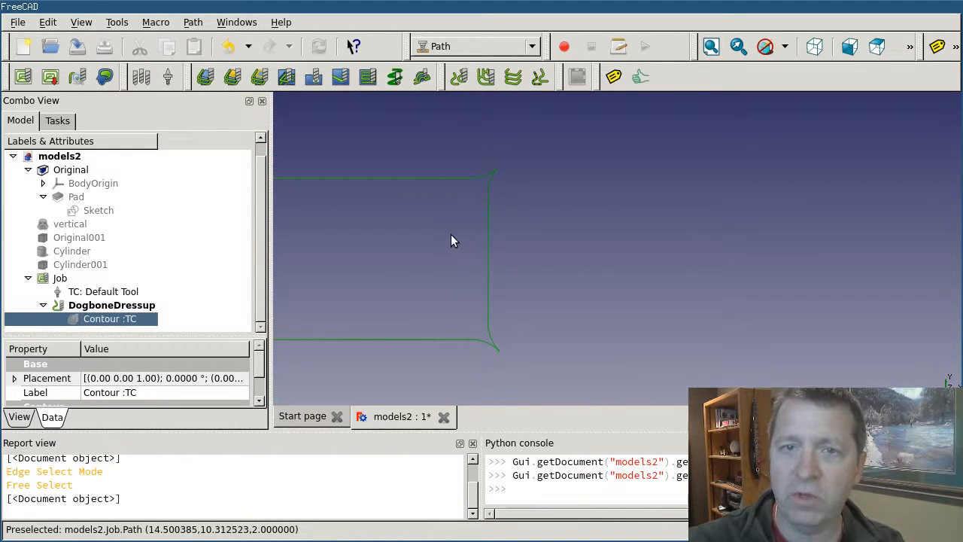
pyautogui.moveTo(440, 208)
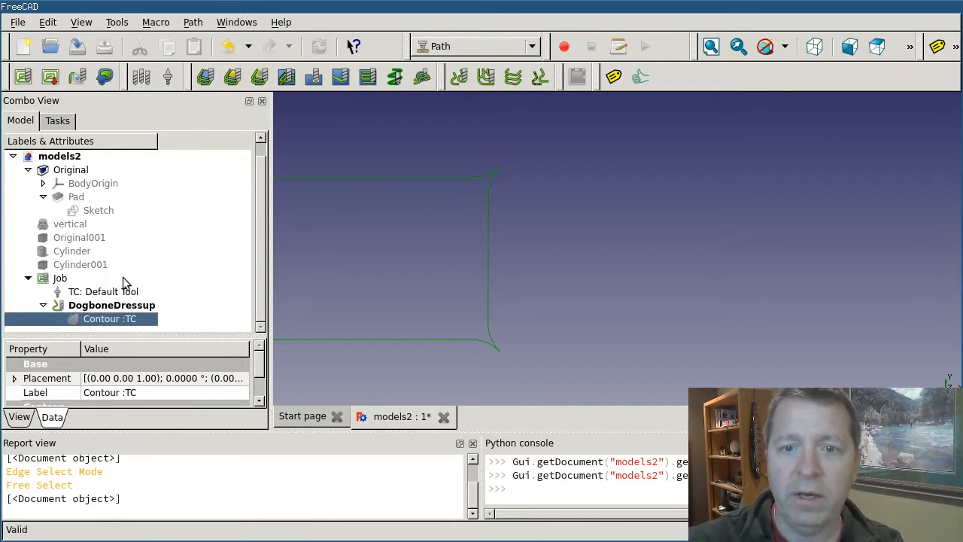
pyautogui.click(112, 305)
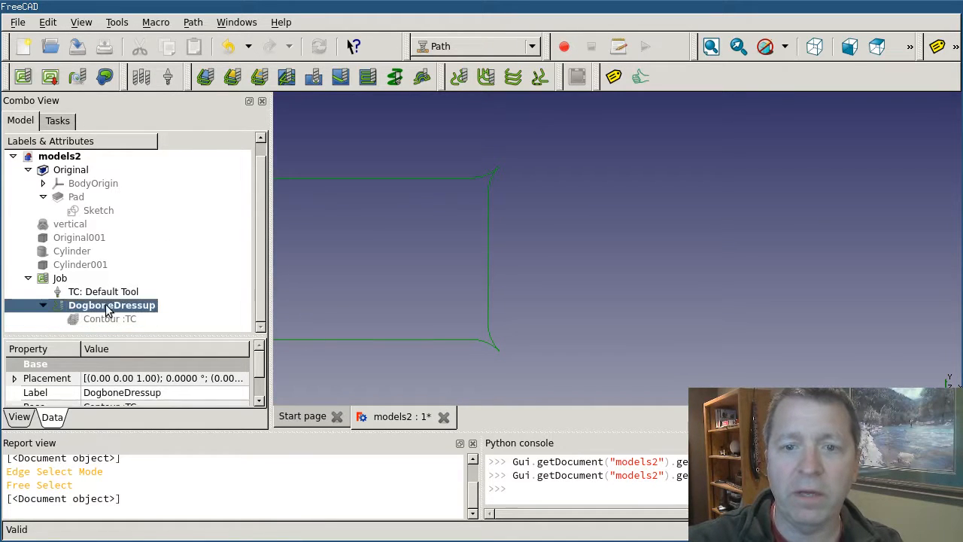
# Open DogboneDressup for editing and review the bone style choices without changing them
pyautogui.doubleClick(112, 305)
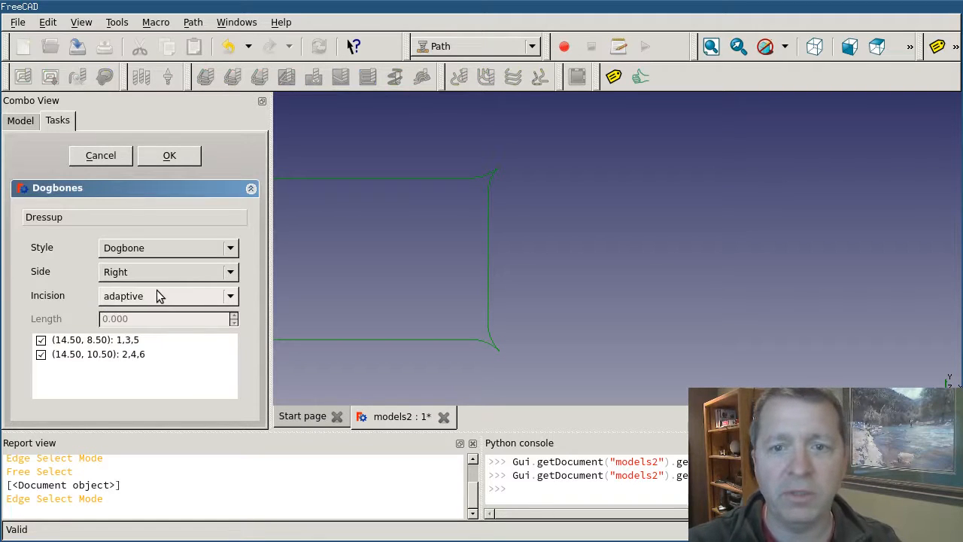
pyautogui.click(230, 248)
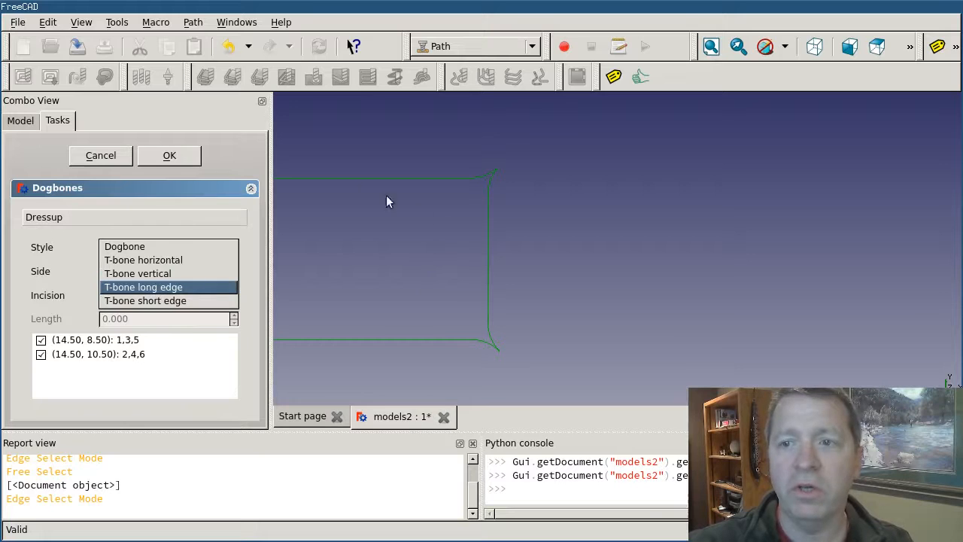
pyautogui.click(125, 247)
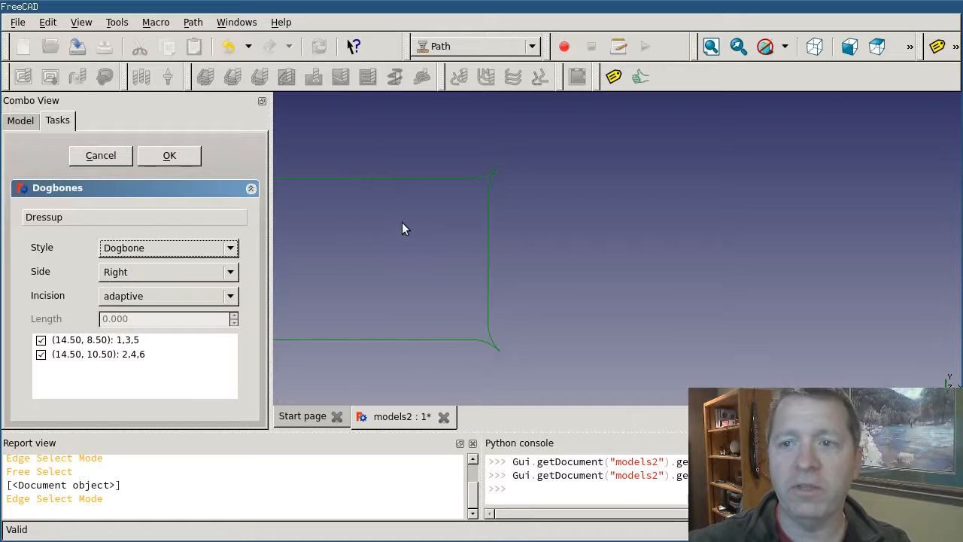
pyautogui.moveTo(488, 252)
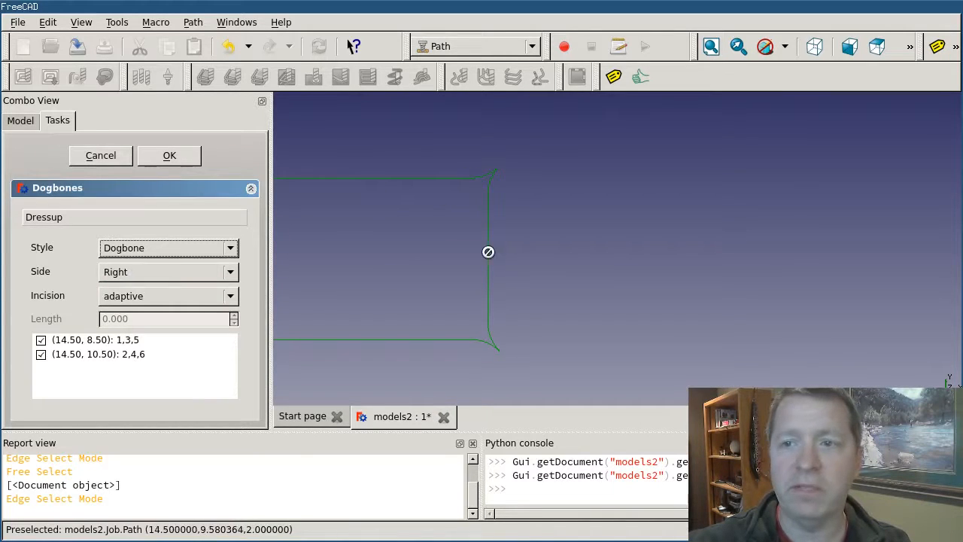
pyautogui.moveTo(444, 177)
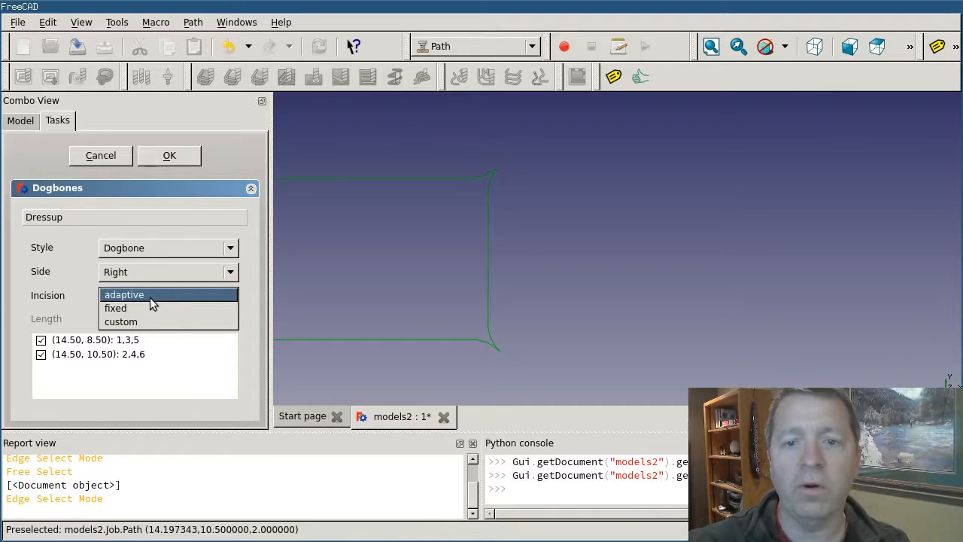
pyautogui.moveTo(144, 301)
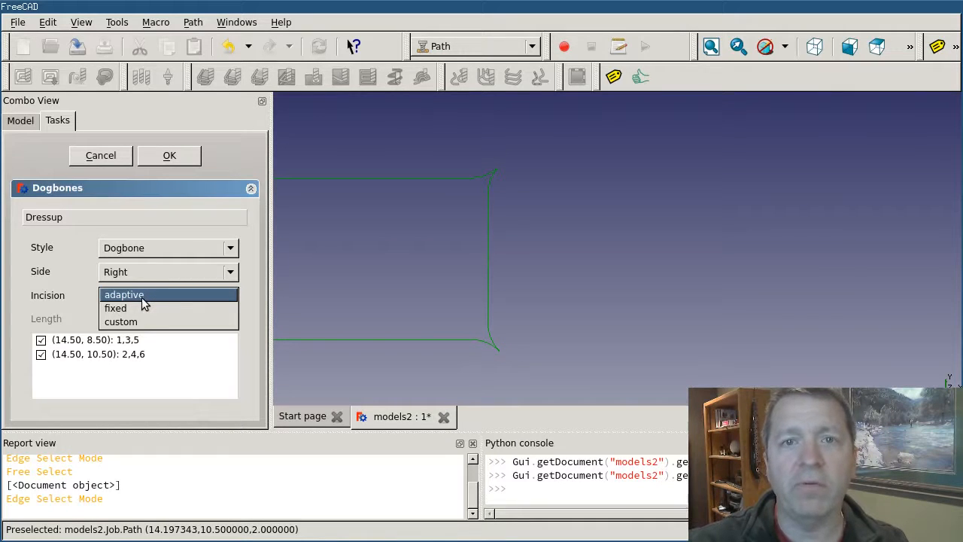
pyautogui.moveTo(143, 308)
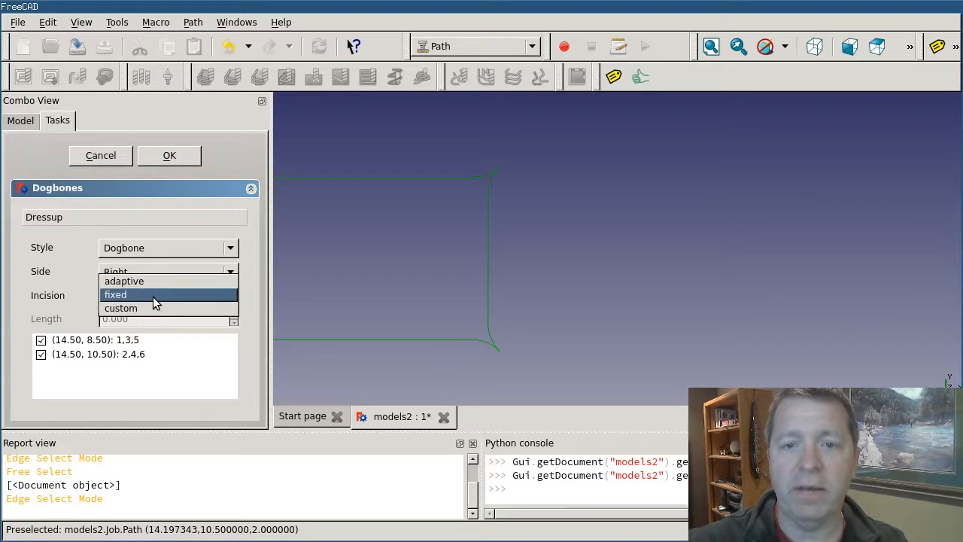
# Try custom incision, revert to adaptive, choose T-bone horizontal style, and confirm
pyautogui.click(121, 307)
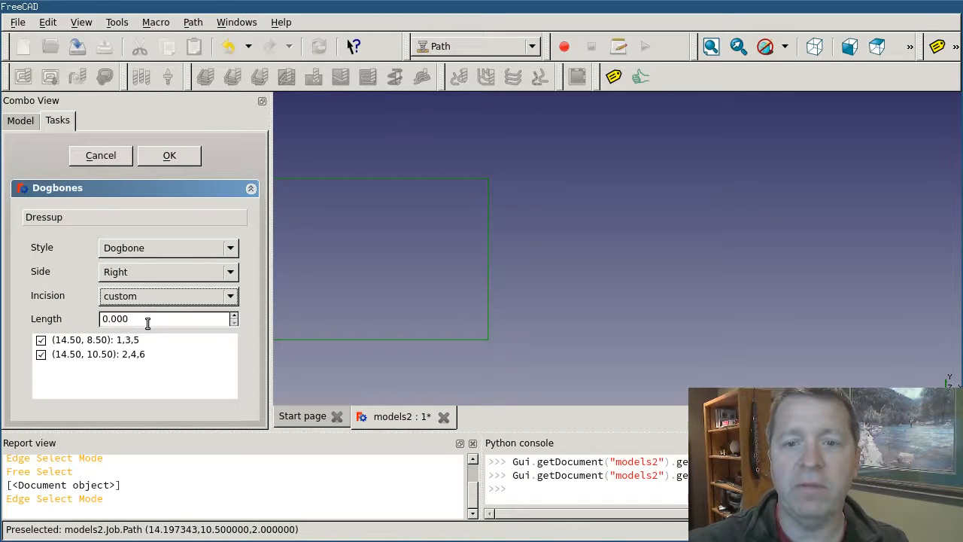
pyautogui.moveTo(155, 290)
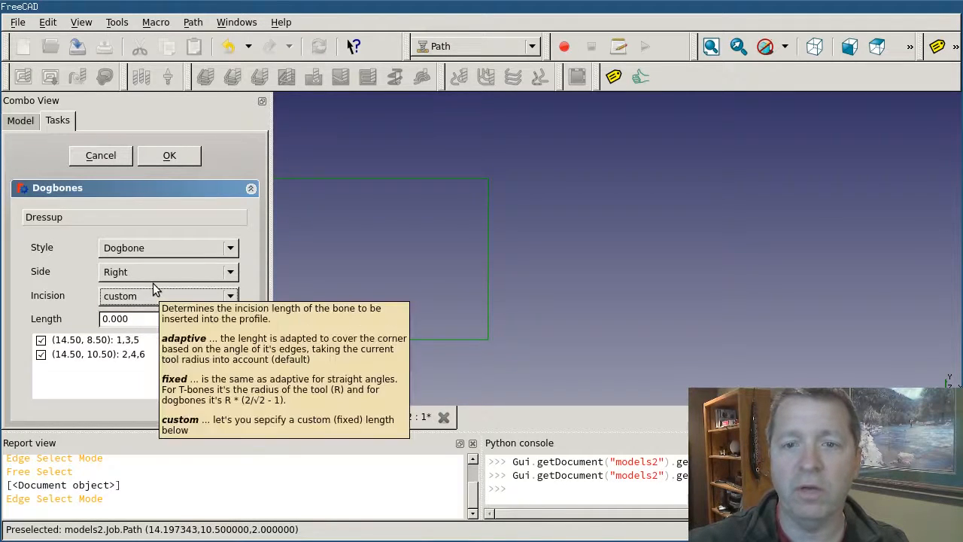
pyautogui.tripleClick(128, 318)
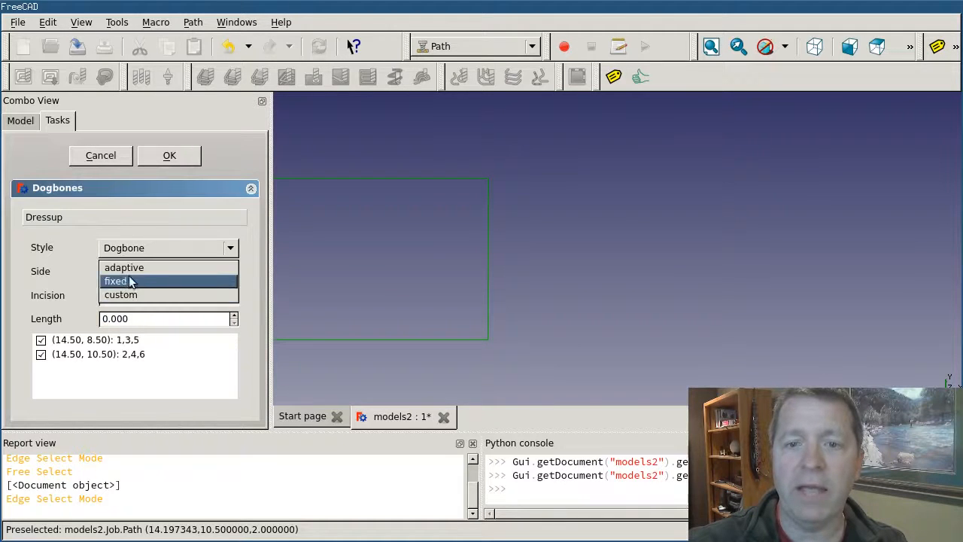
pyautogui.click(123, 267)
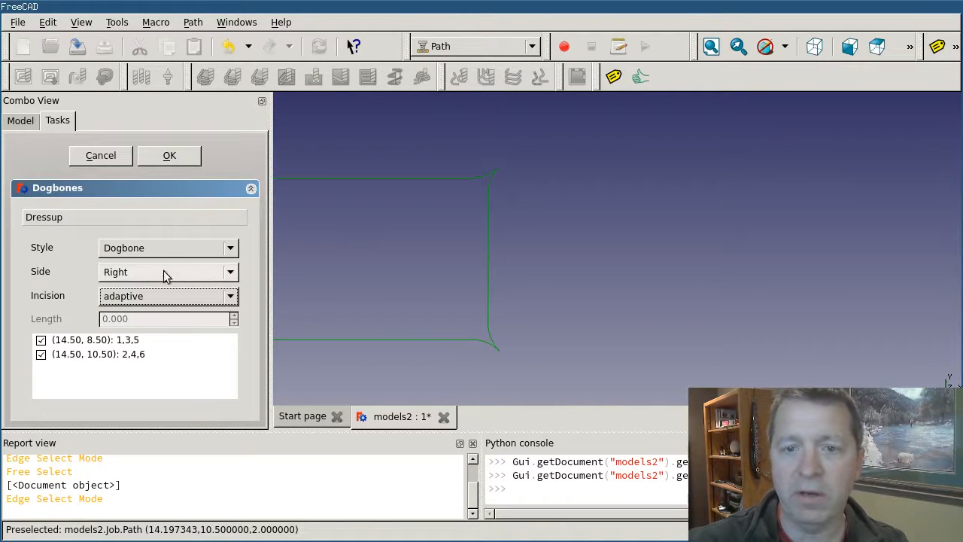
pyautogui.click(168, 248)
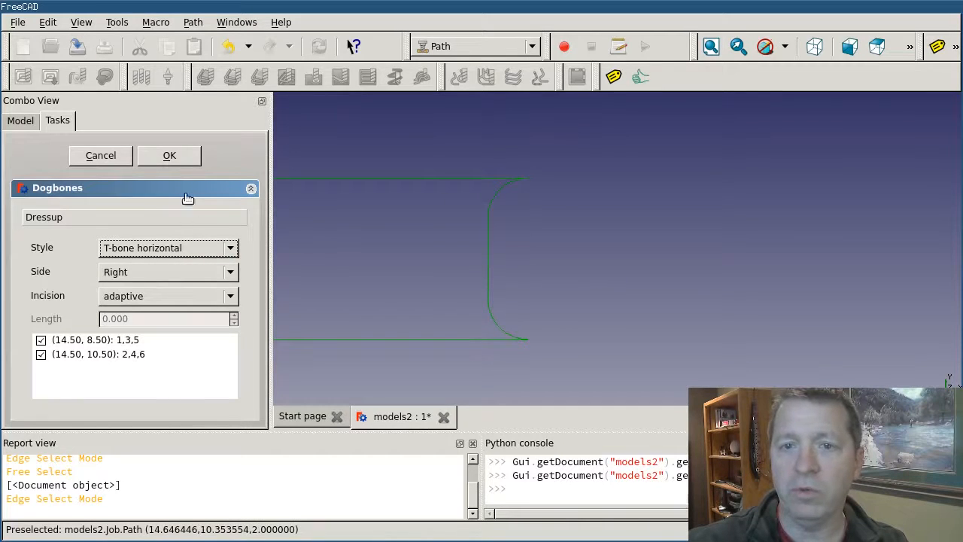
pyautogui.click(168, 155)
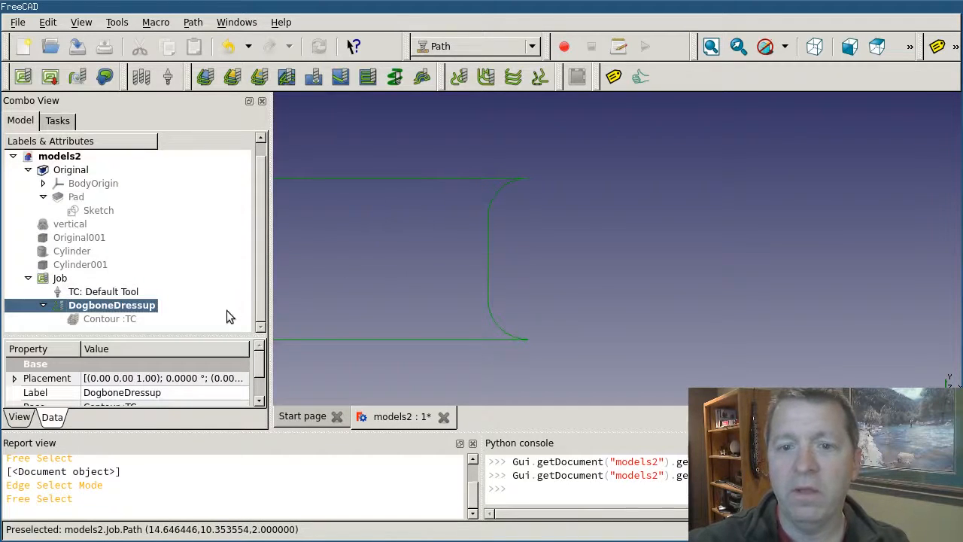
pyautogui.moveTo(181, 309)
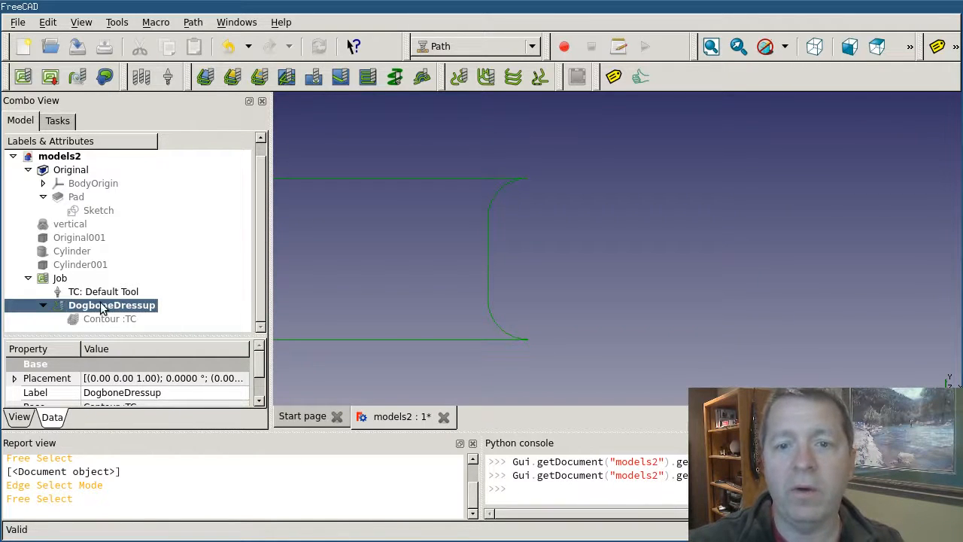
# Double-click DogboneDressup to reopen its T-bone horizontal settings panel
pyautogui.doubleClick(112, 305)
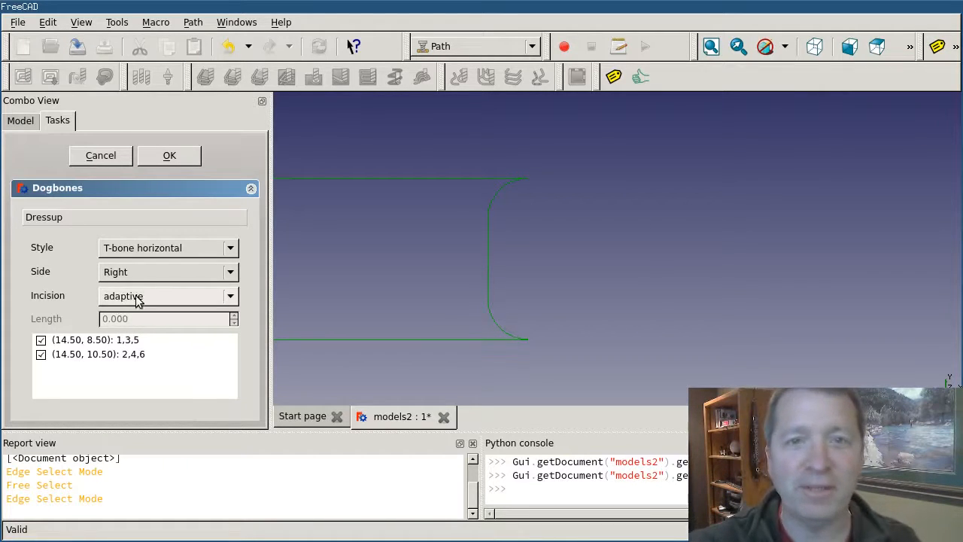
pyautogui.moveTo(149, 348)
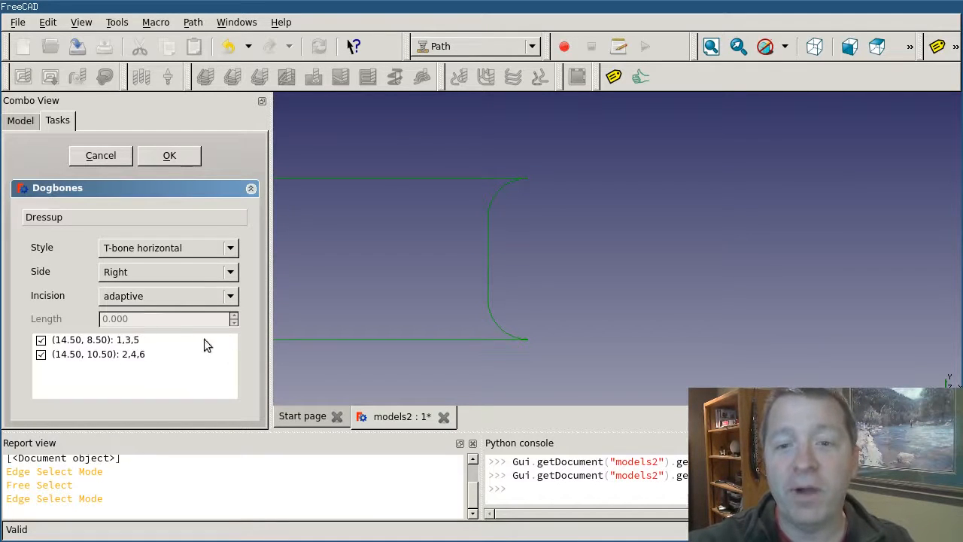
pyautogui.moveTo(148, 350)
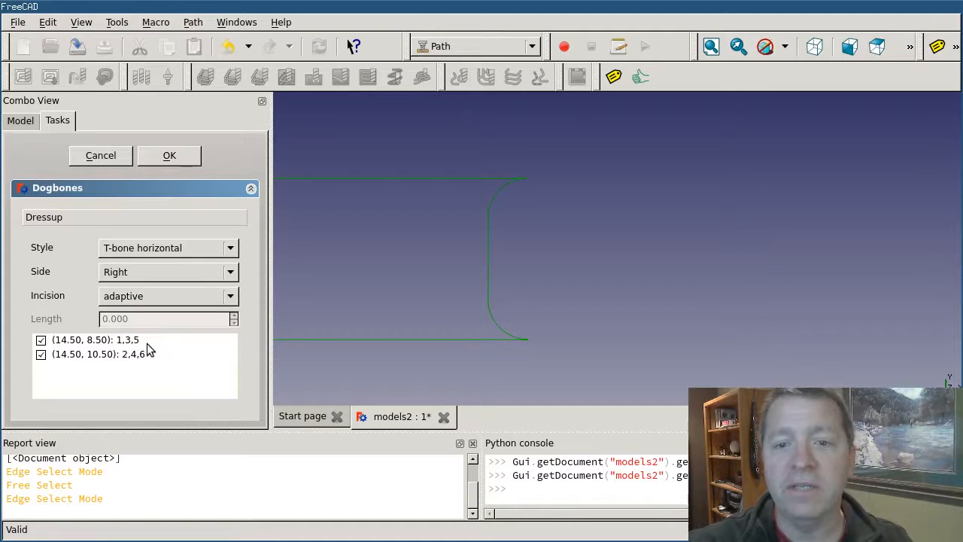
pyautogui.moveTo(281, 325)
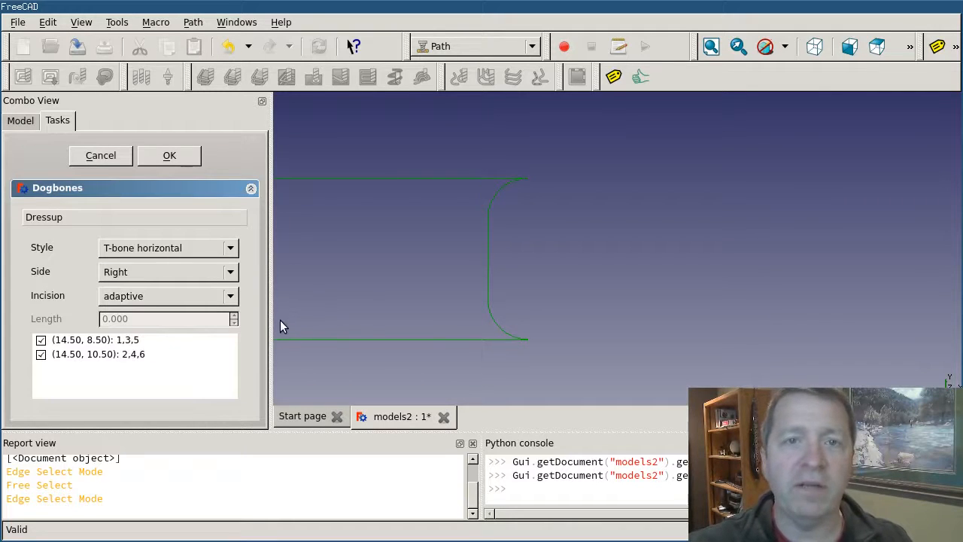
pyautogui.moveTo(406, 333)
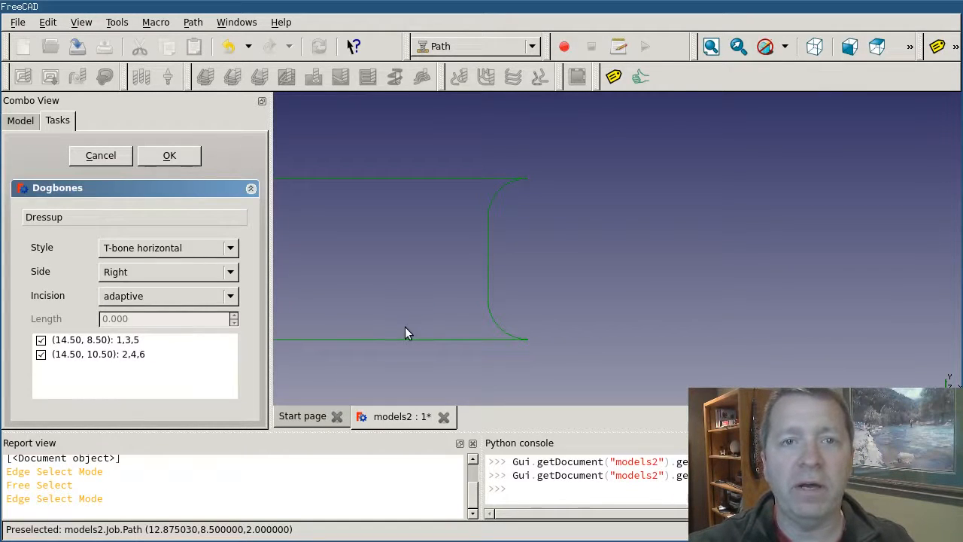
pyautogui.moveTo(430, 333)
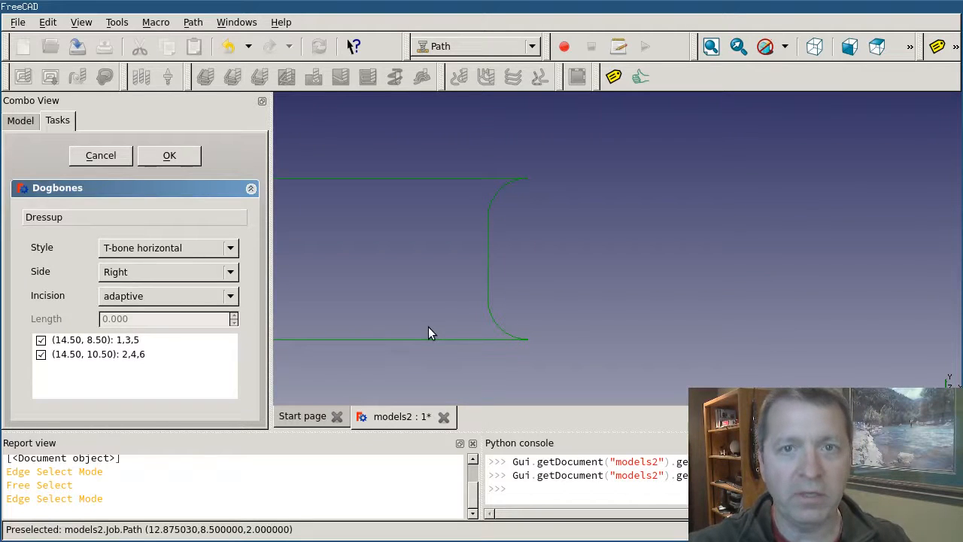
pyautogui.moveTo(394, 340)
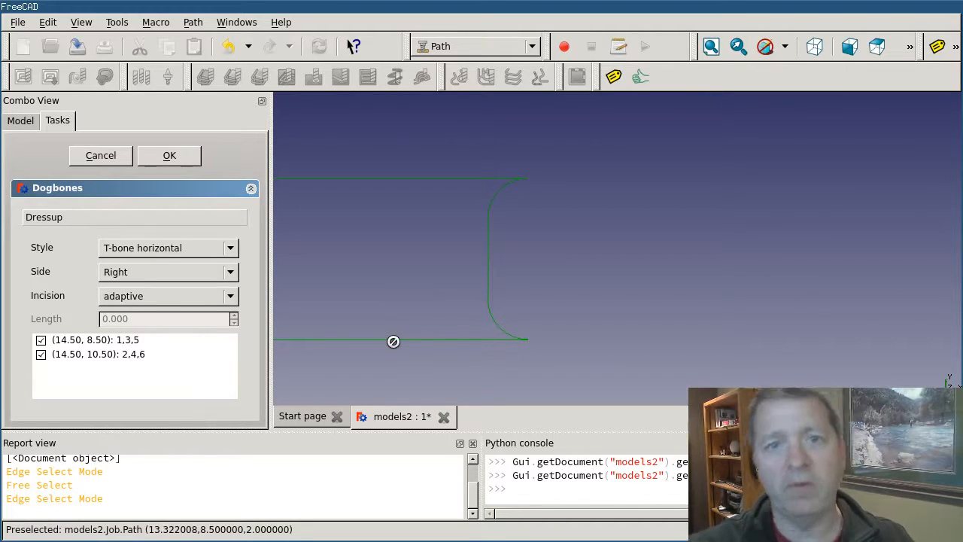